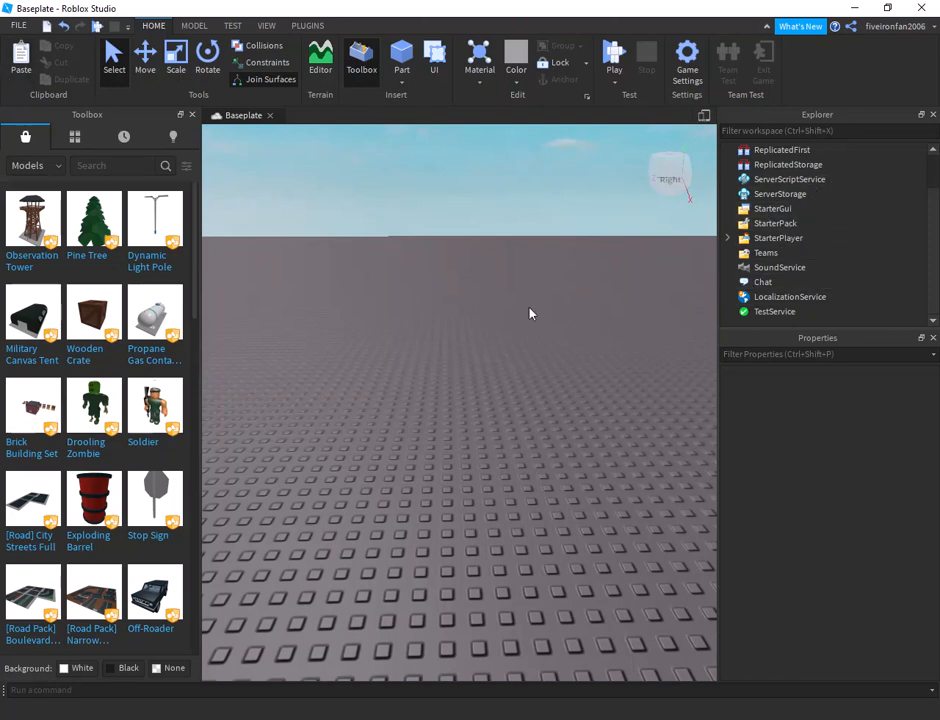
mouse_move(658, 230)
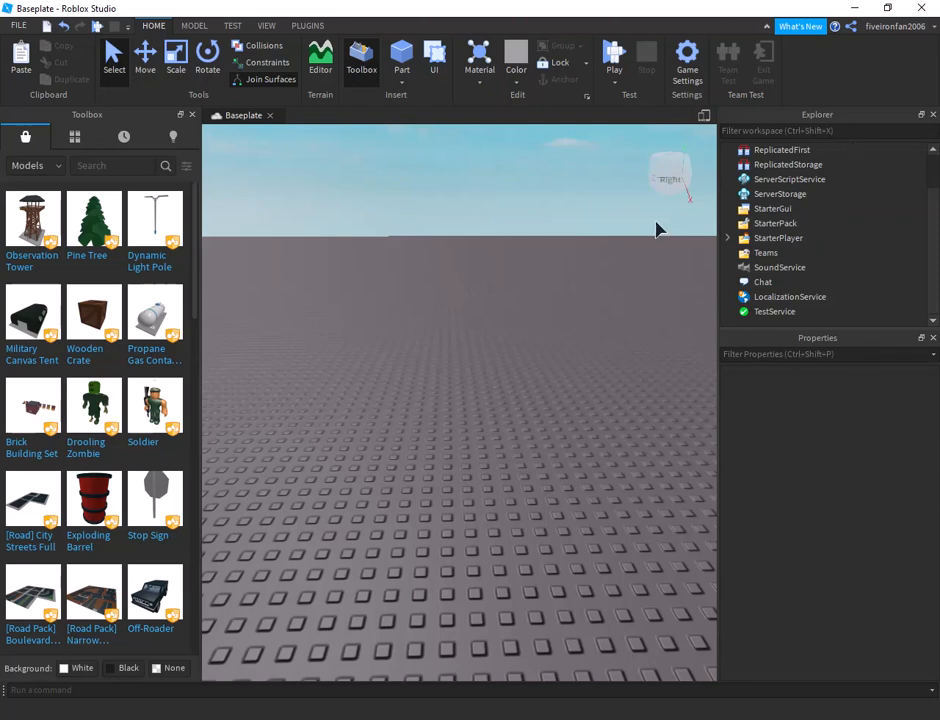
mouse_move(304, 278)
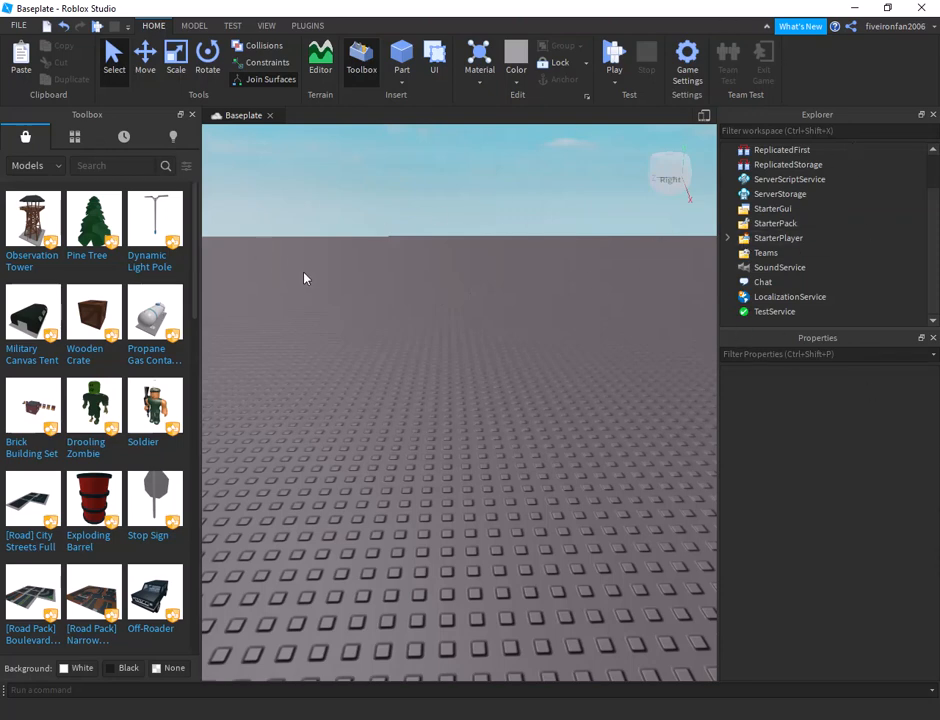
mouse_move(488, 390)
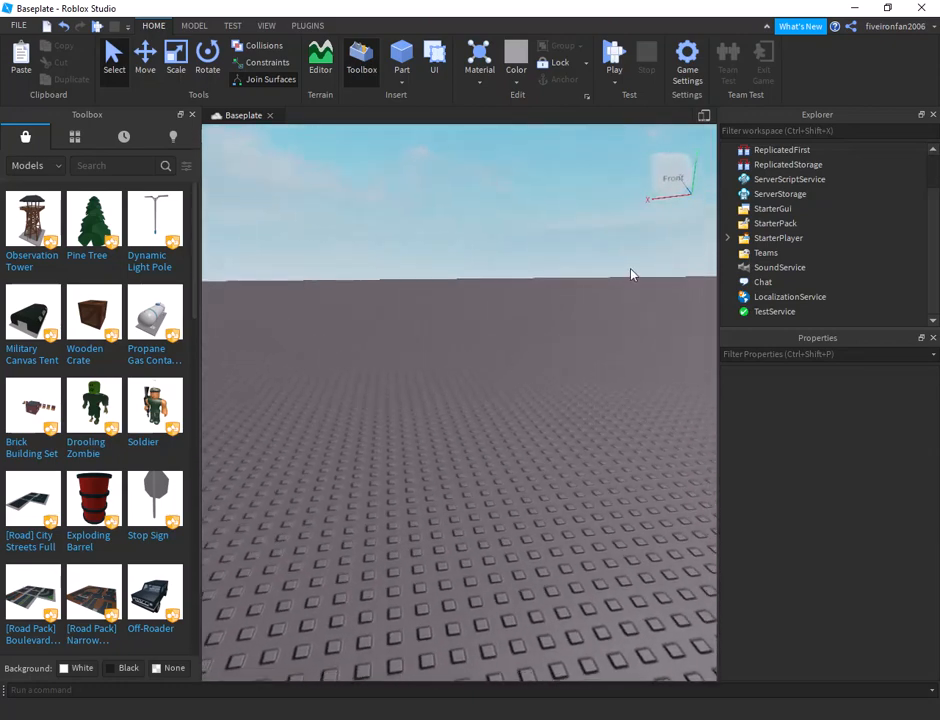
- Add a ScreenGui to StarterGui with a white Frame stretched into a wide bar along the screen bottom
left_click(772, 208)
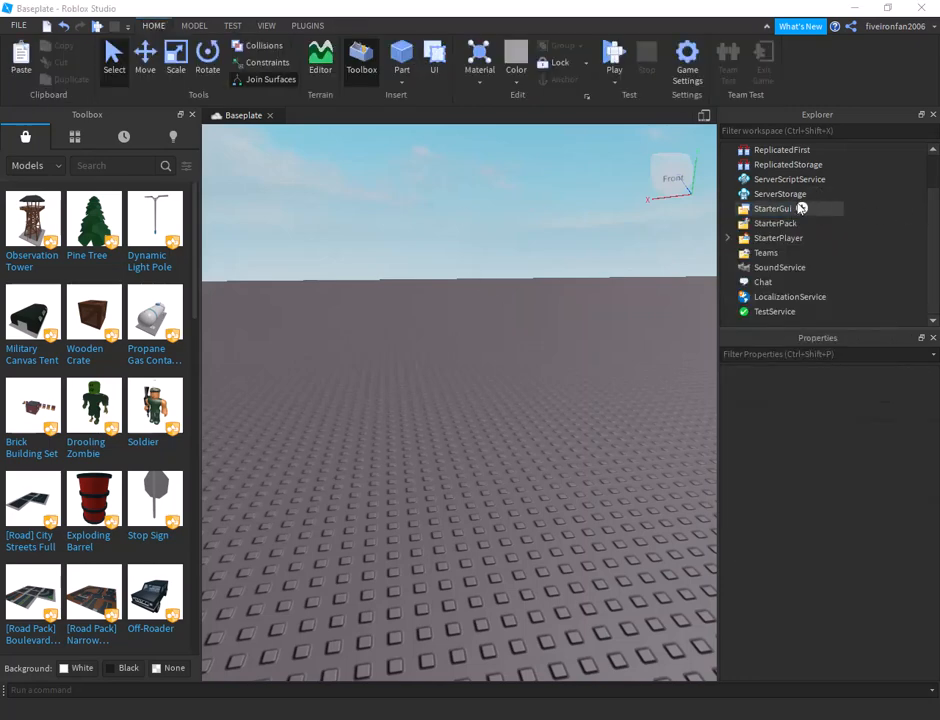
left_click(772, 208)
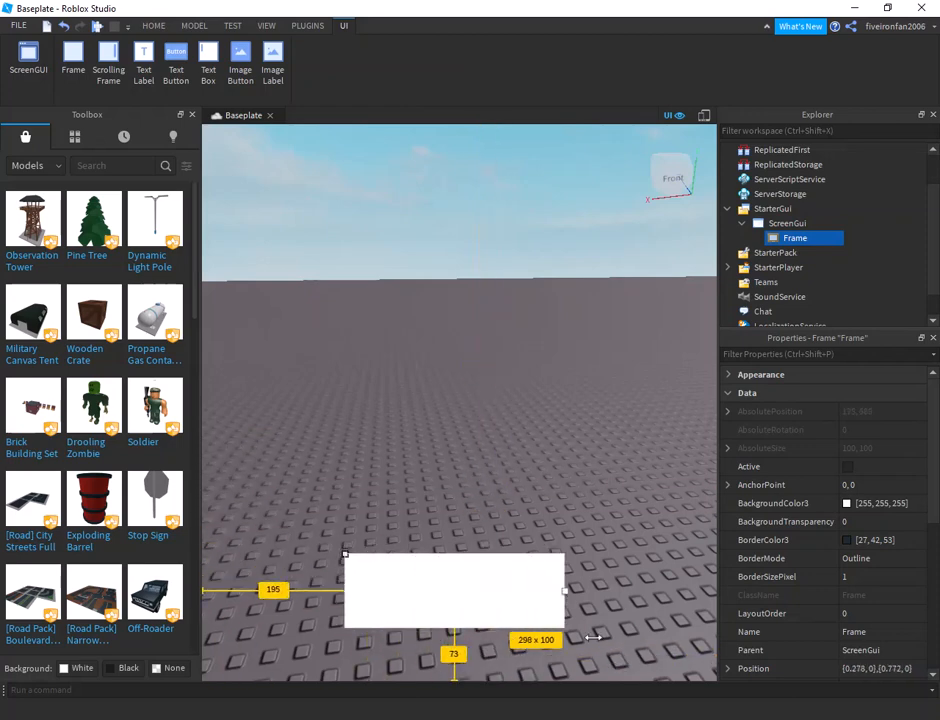
left_click_drag(564, 590, 630, 588)
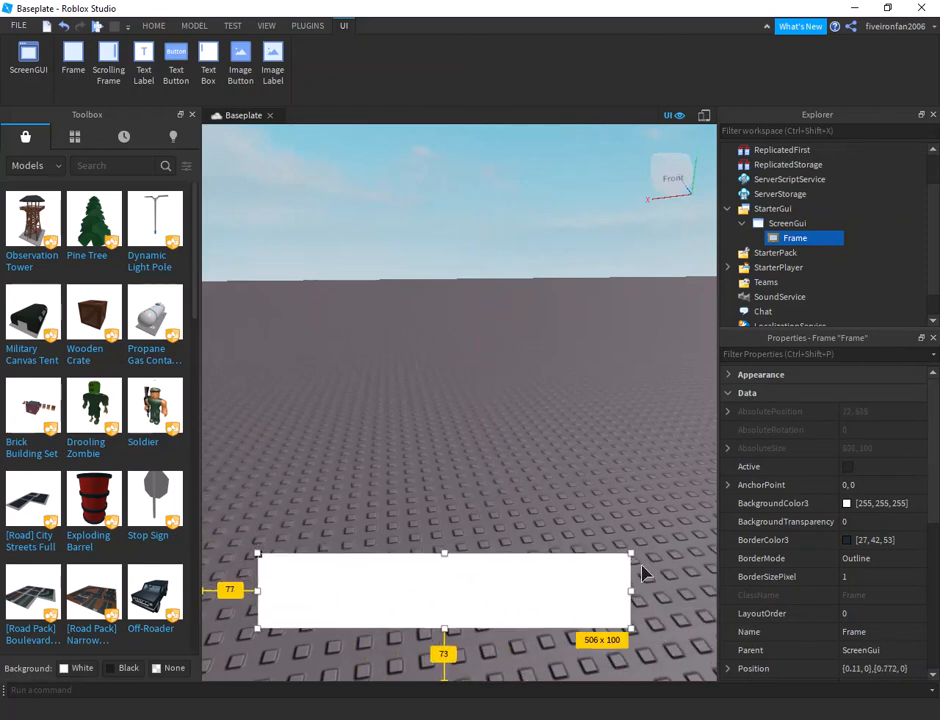
left_click_drag(630, 592, 714, 592)
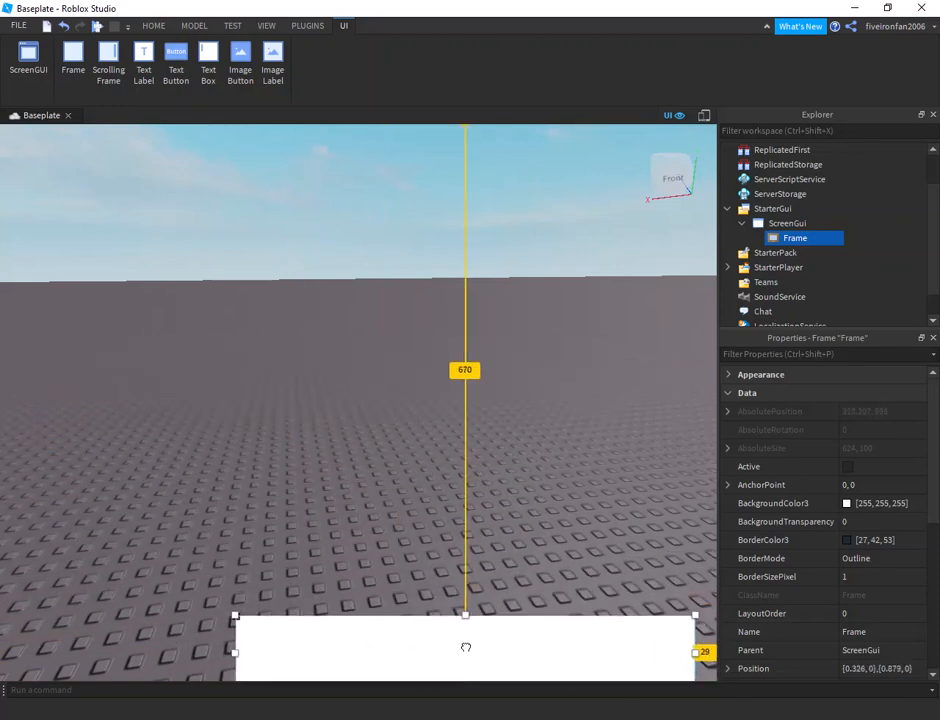
left_click(152, 24)
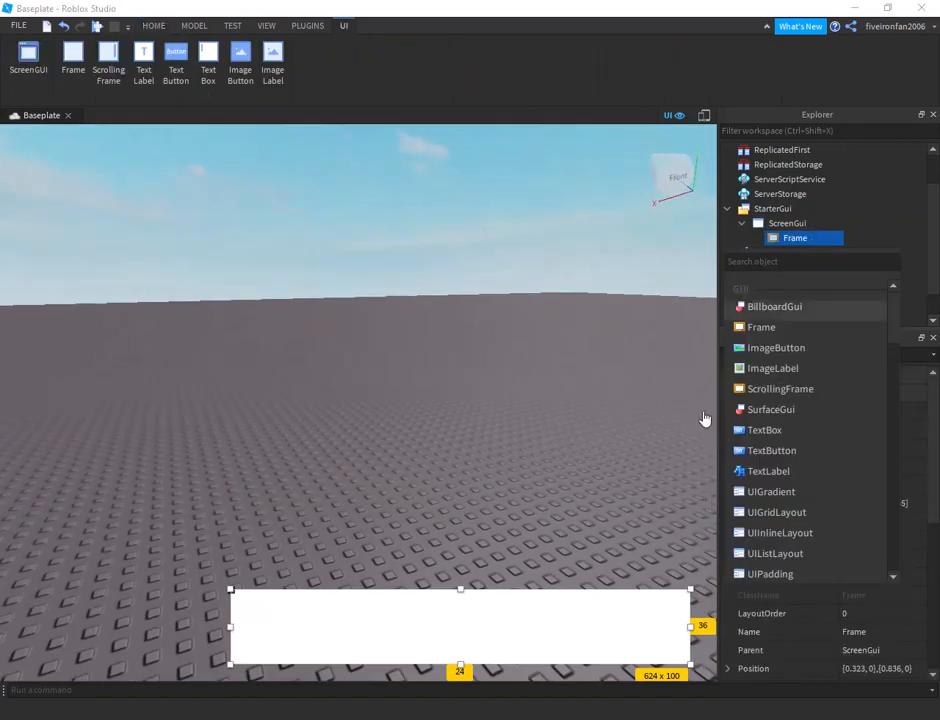
- Insert an ImageLabel at the Frame's left and a TextLabel resized to fill the remaining bar
type("ima")
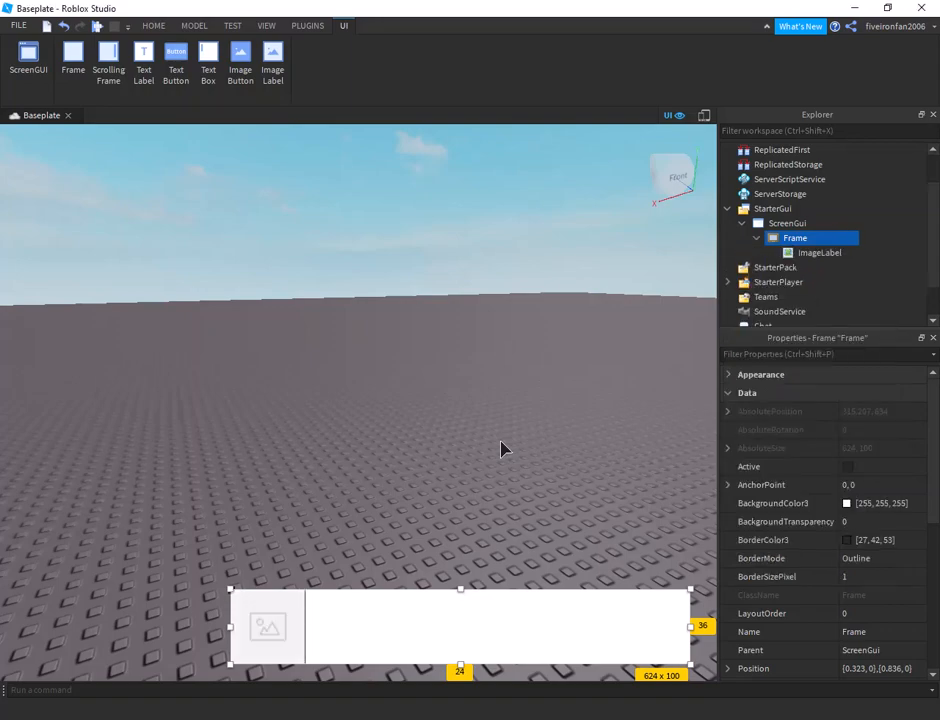
left_click(152, 24)
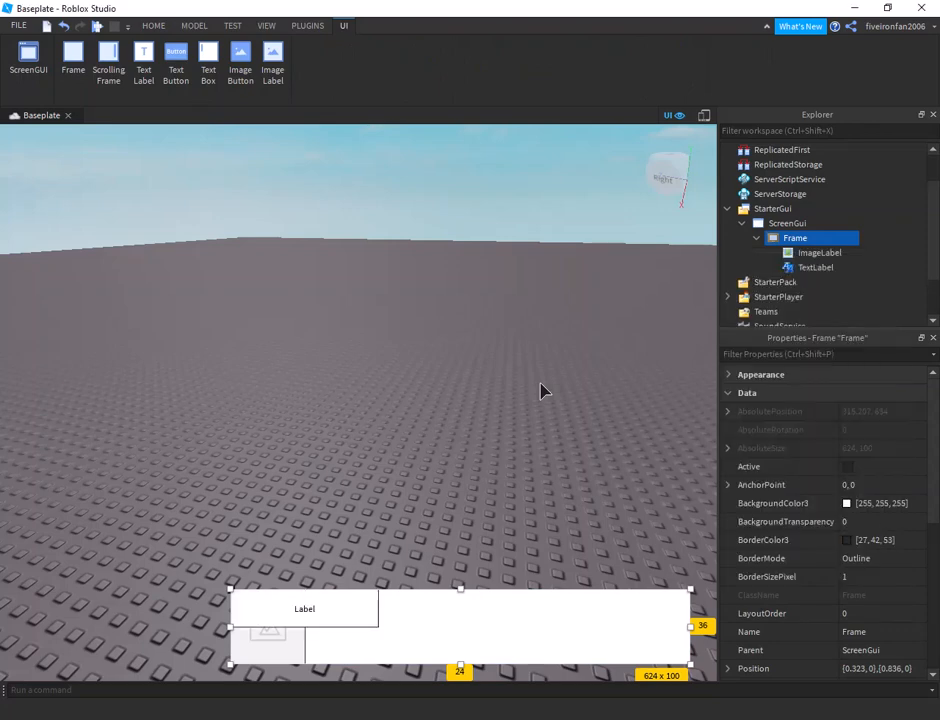
left_click(816, 268)
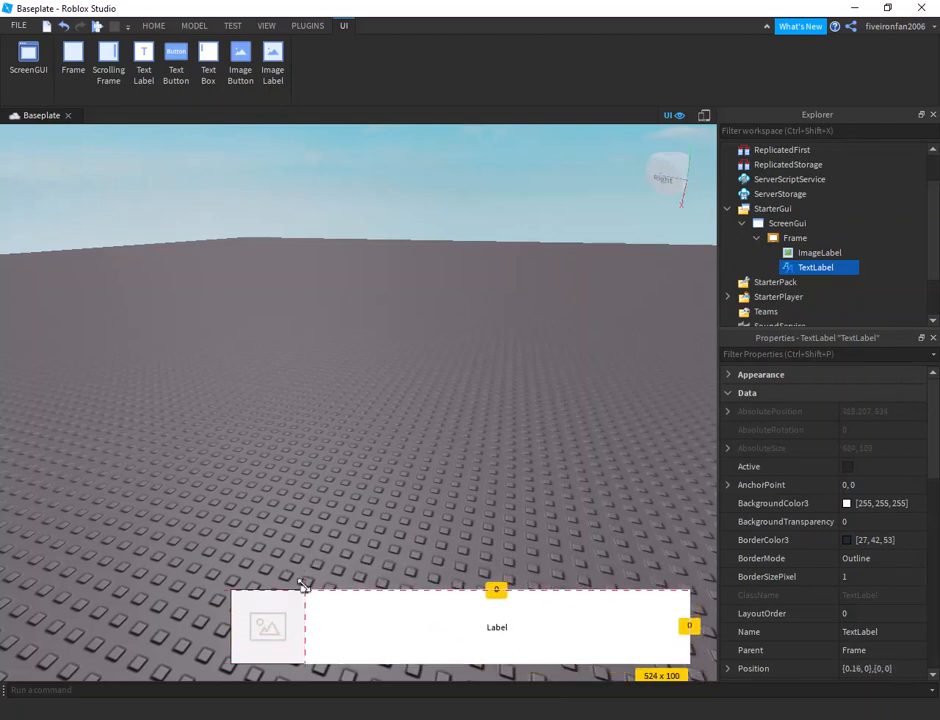
left_click(152, 24)
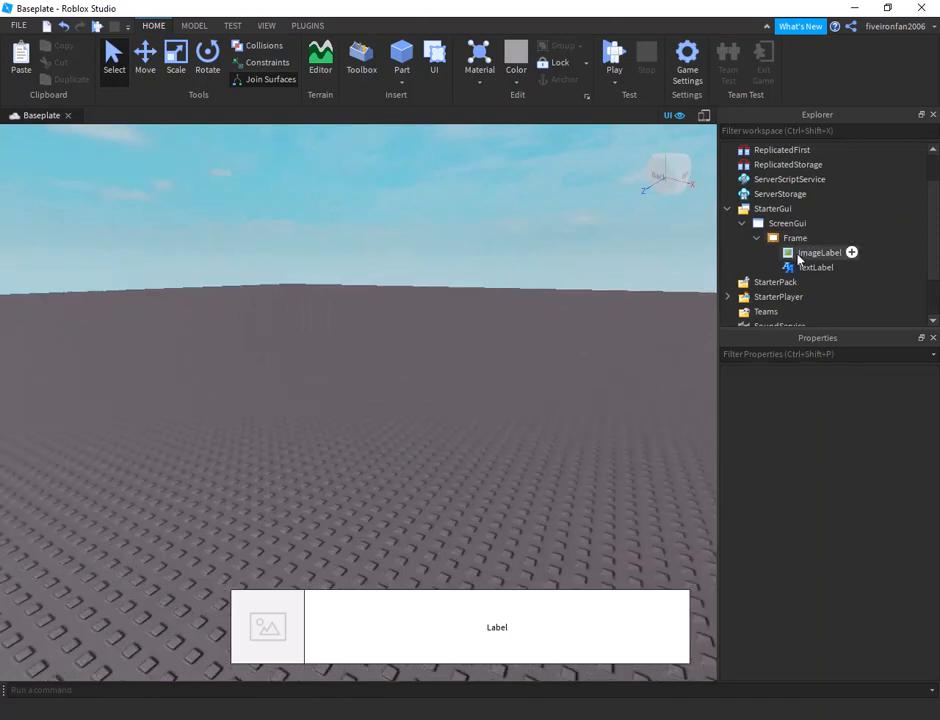
- Search the Toolbox asset library for 'npc'
left_click(820, 252)
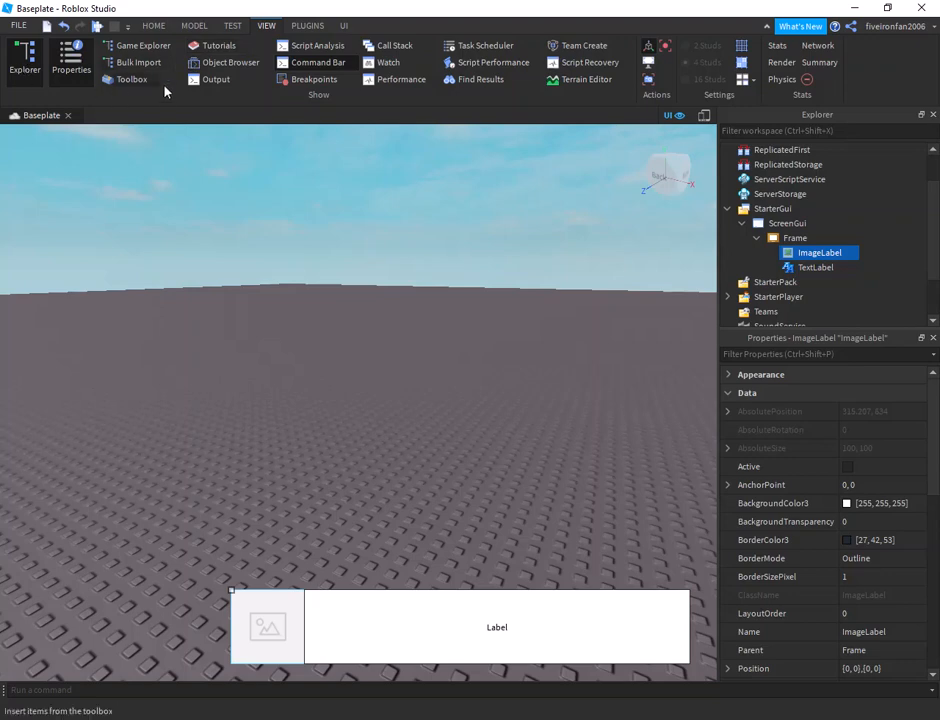
left_click(132, 80)
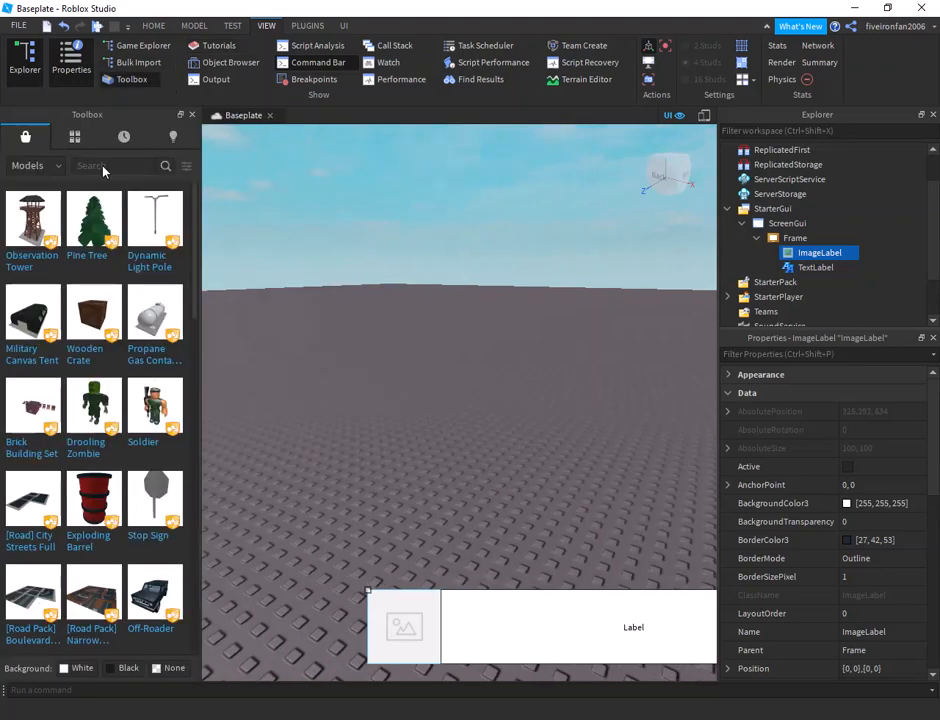
type("npc")
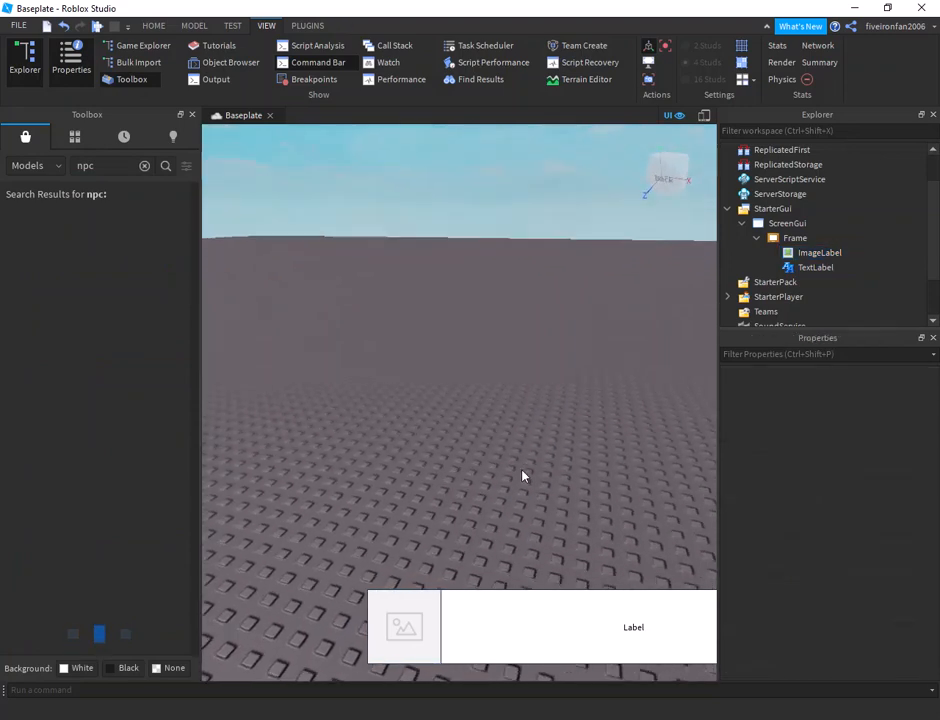
left_click(166, 166)
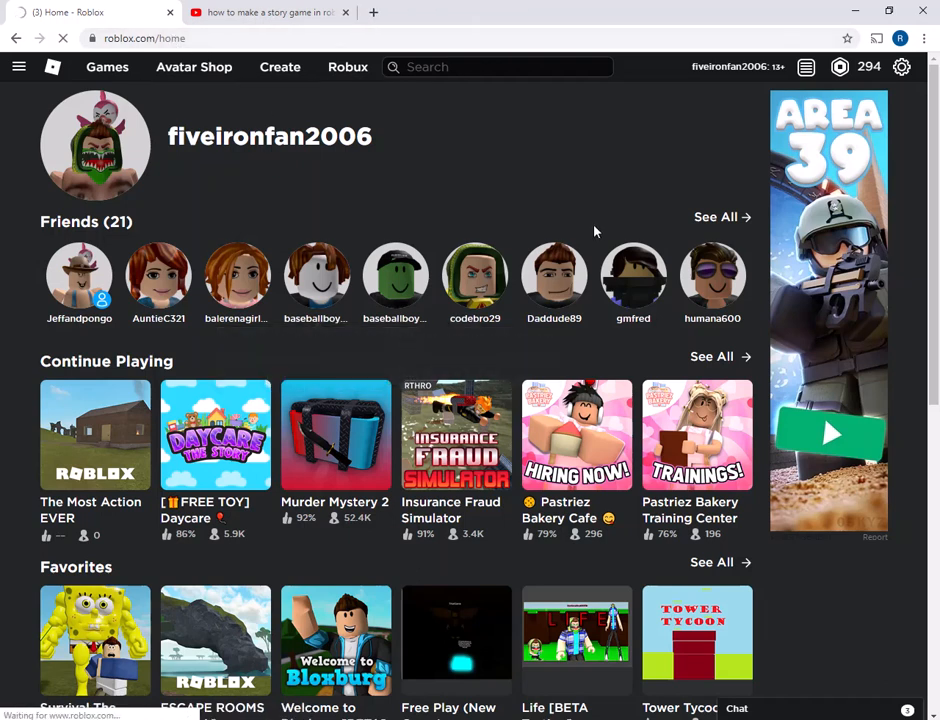
- On roblox.com, go to the Create page and list the uploaded Decals
left_click(280, 68)
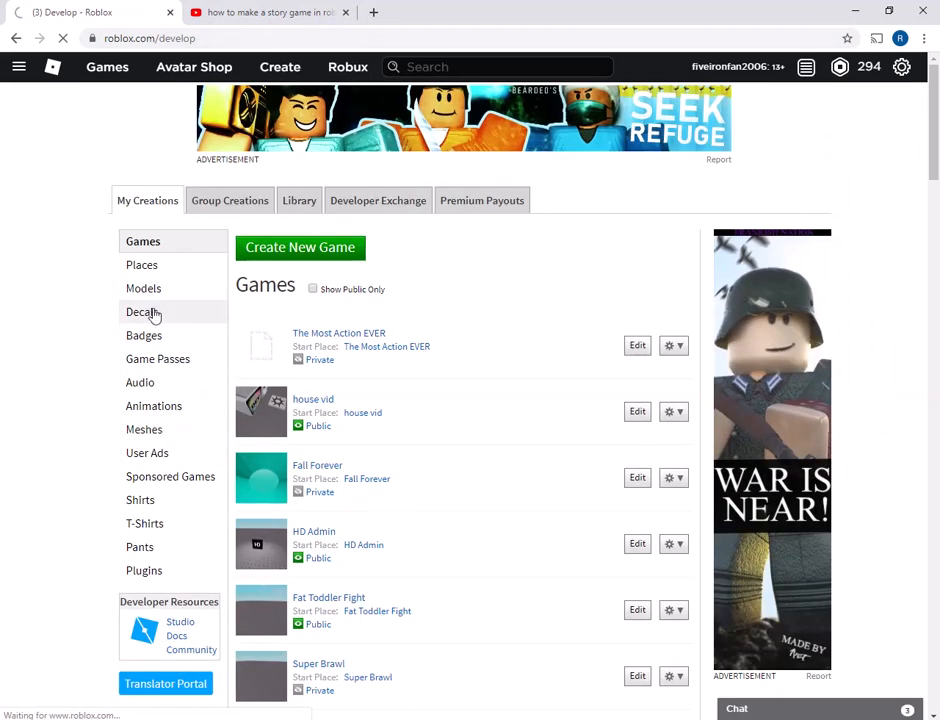
left_click(142, 312)
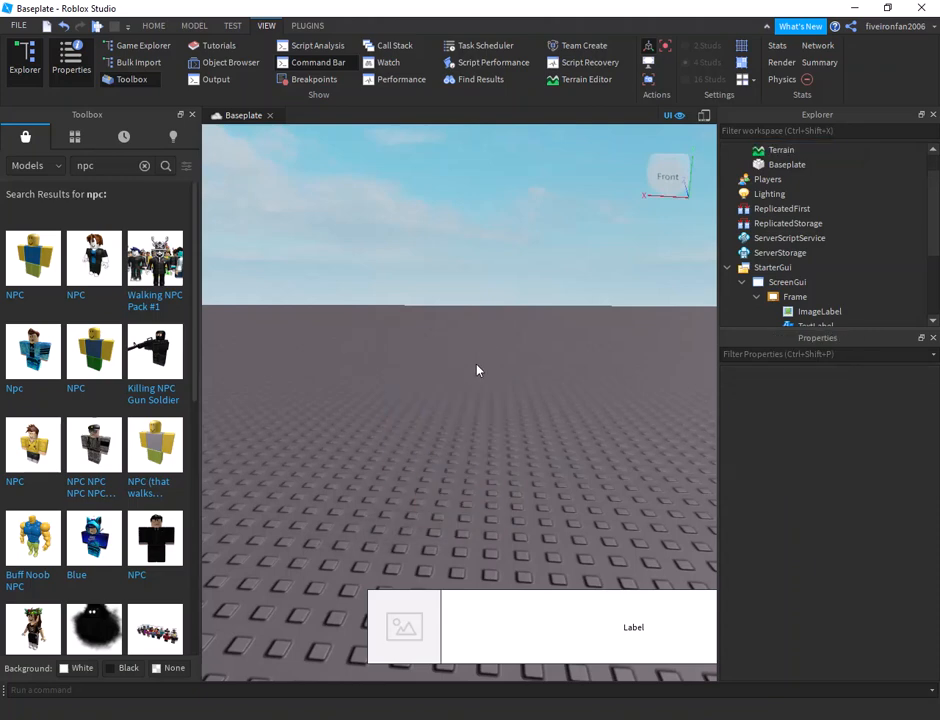
- Search Toolbox images for 'npc', copy the decal's Texture id and select the ImageLabel
left_click(36, 164)
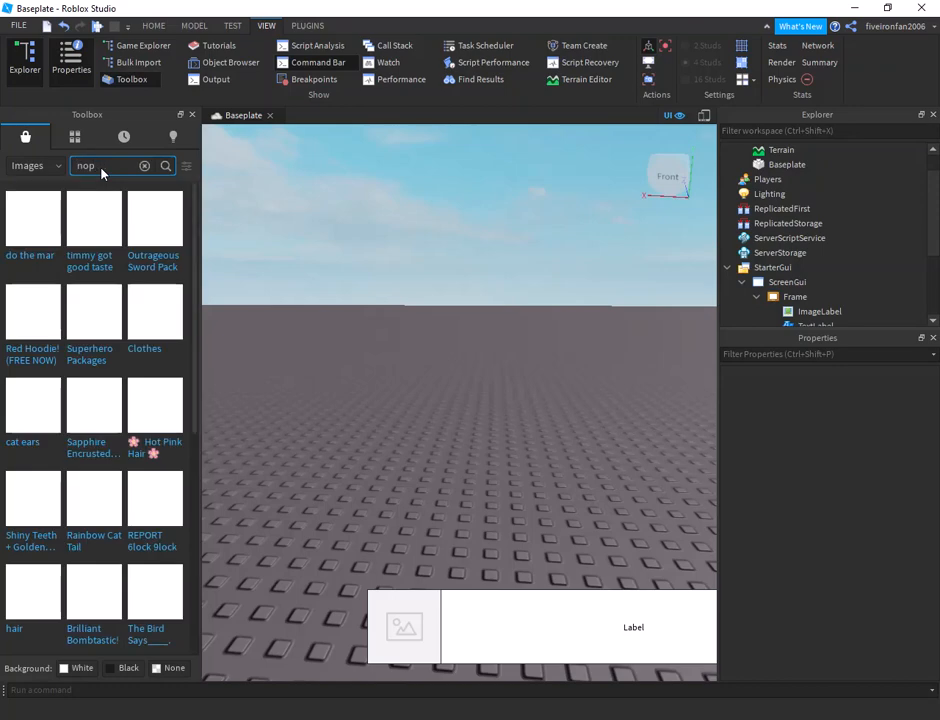
type("npc")
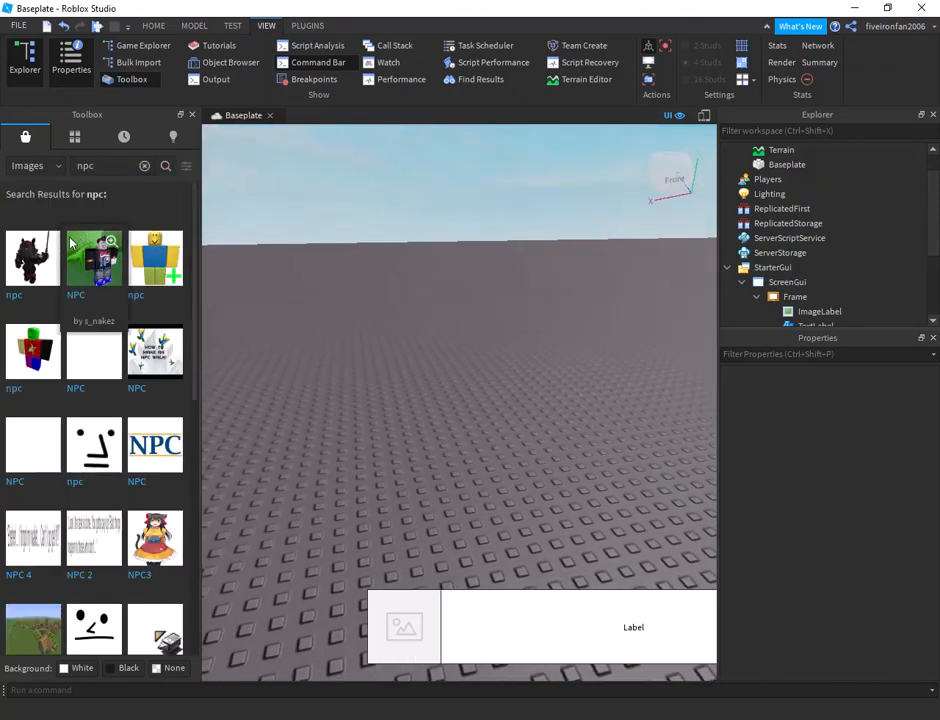
mouse_move(268, 330)
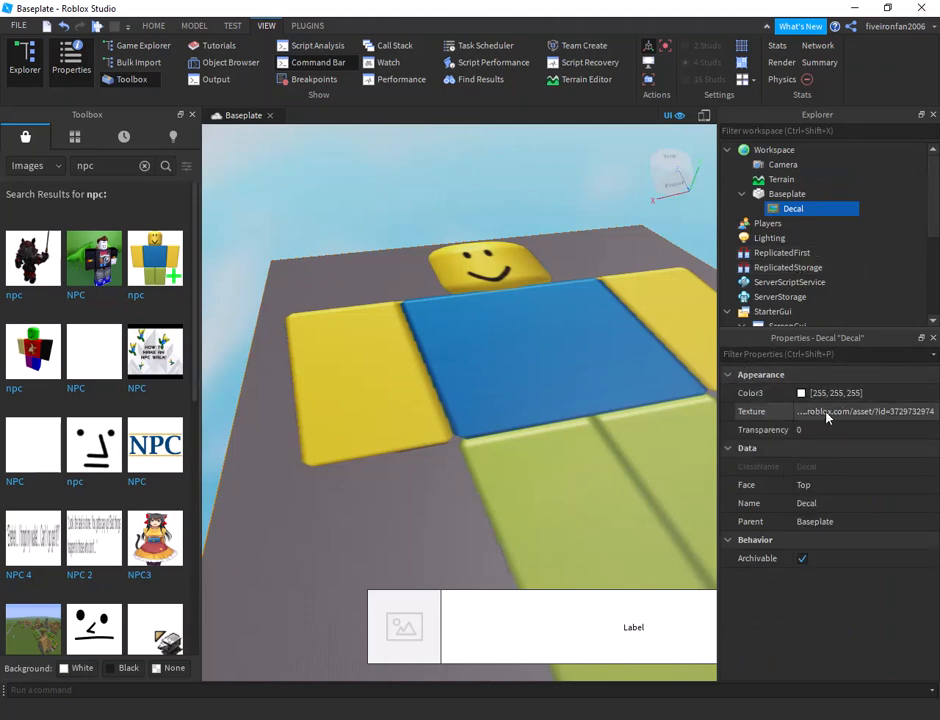
left_click(860, 412)
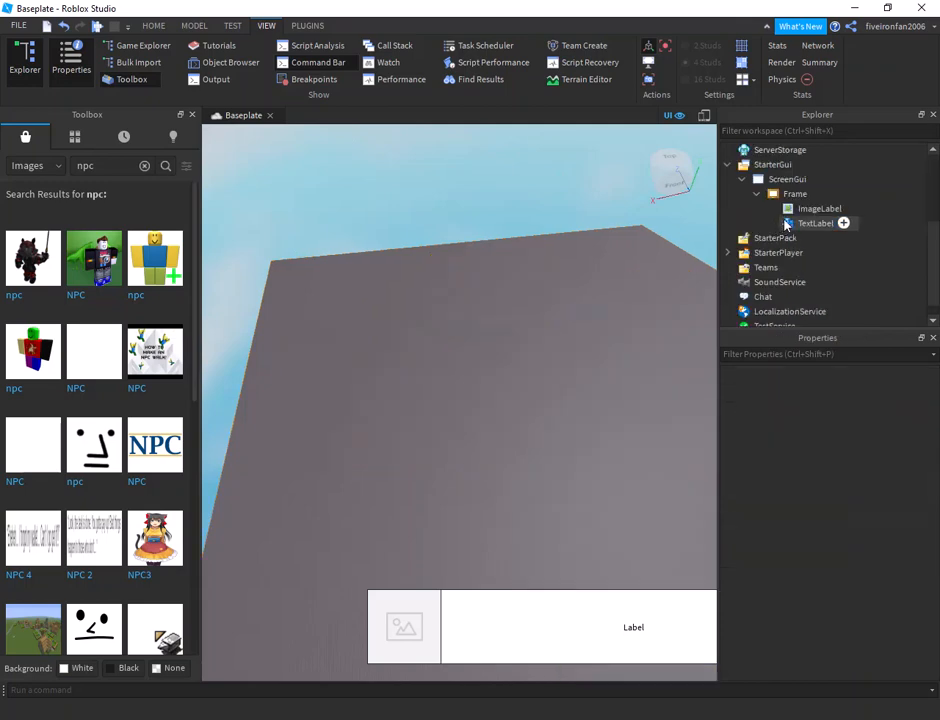
left_click(820, 208)
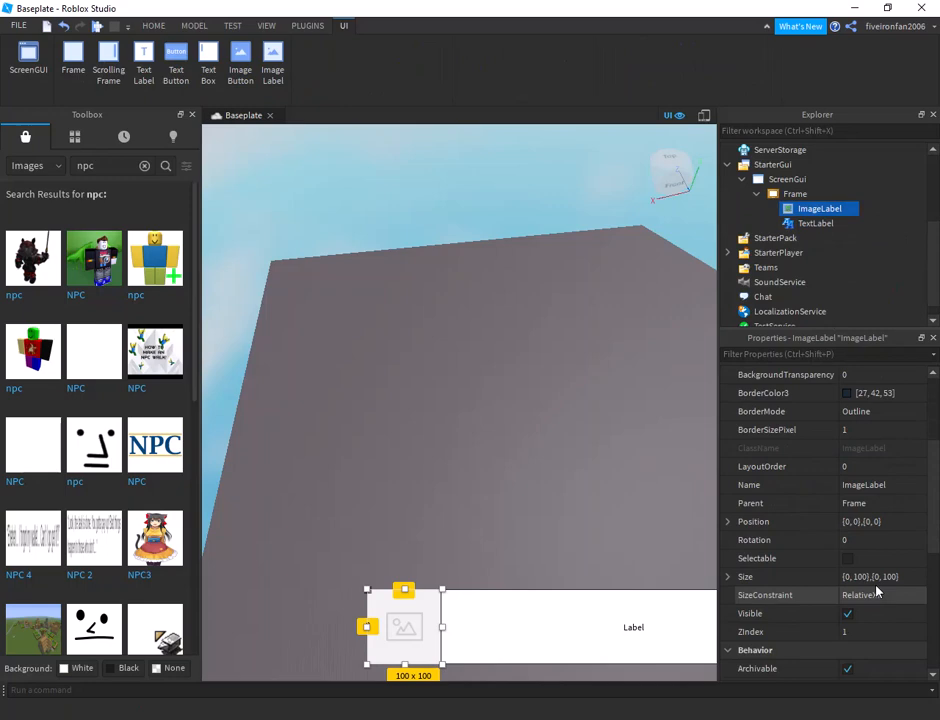
- Set the ImageLabel Image to the texture id and make the bar's backgrounds black and translucent
scroll("down", 3)
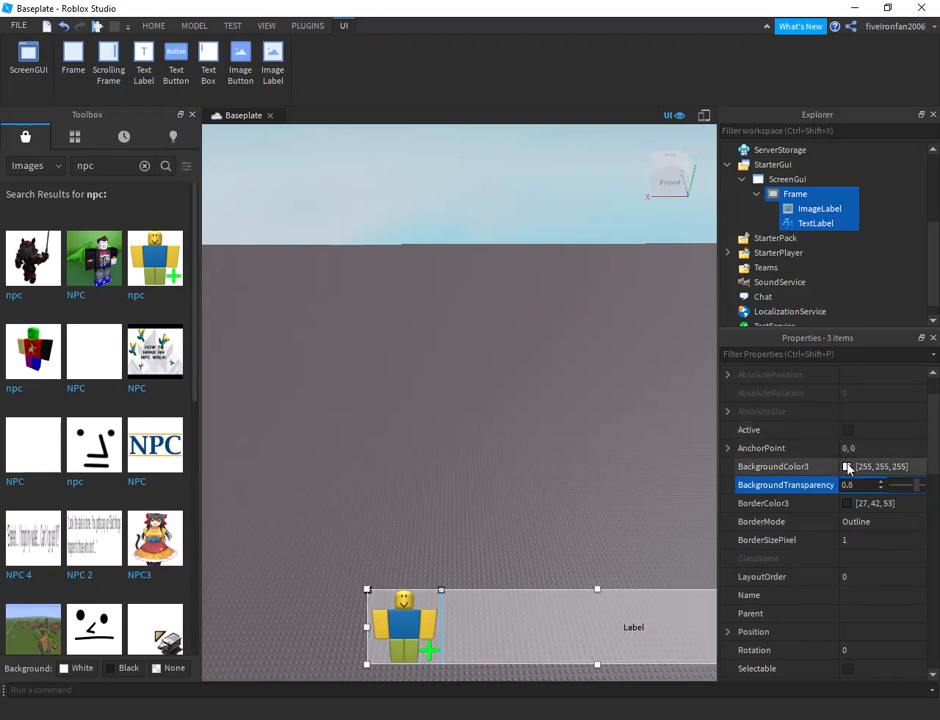
left_click(848, 466)
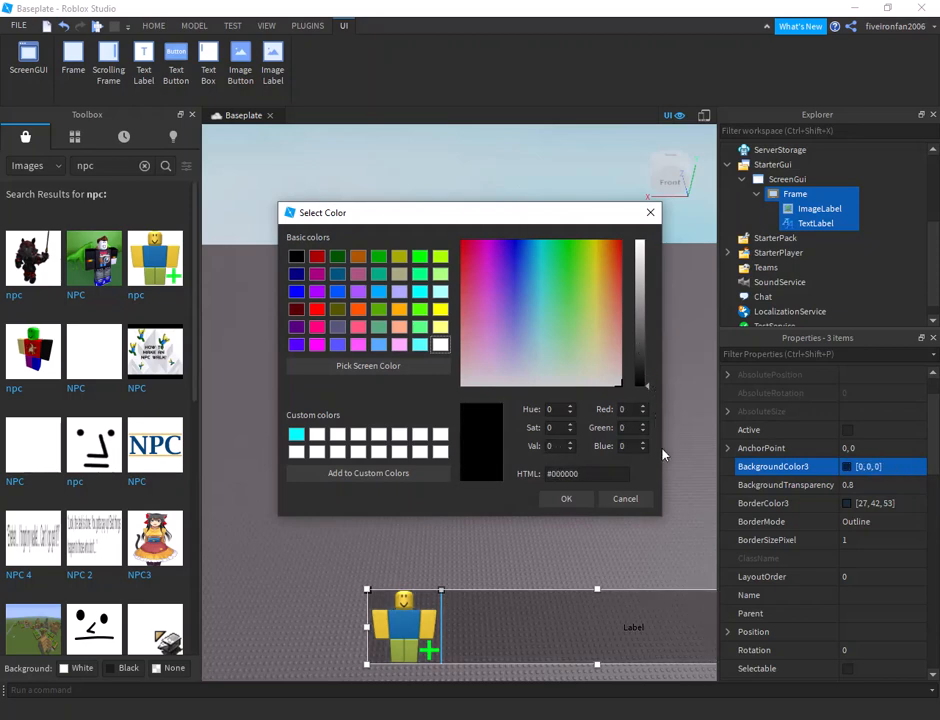
left_click(624, 498)
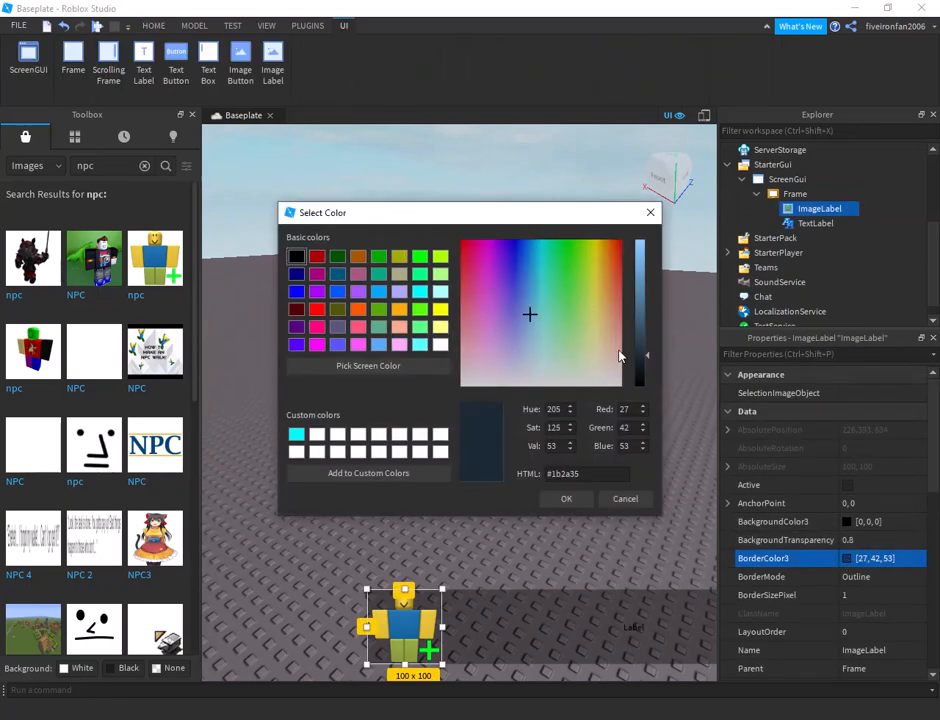
left_click(566, 498)
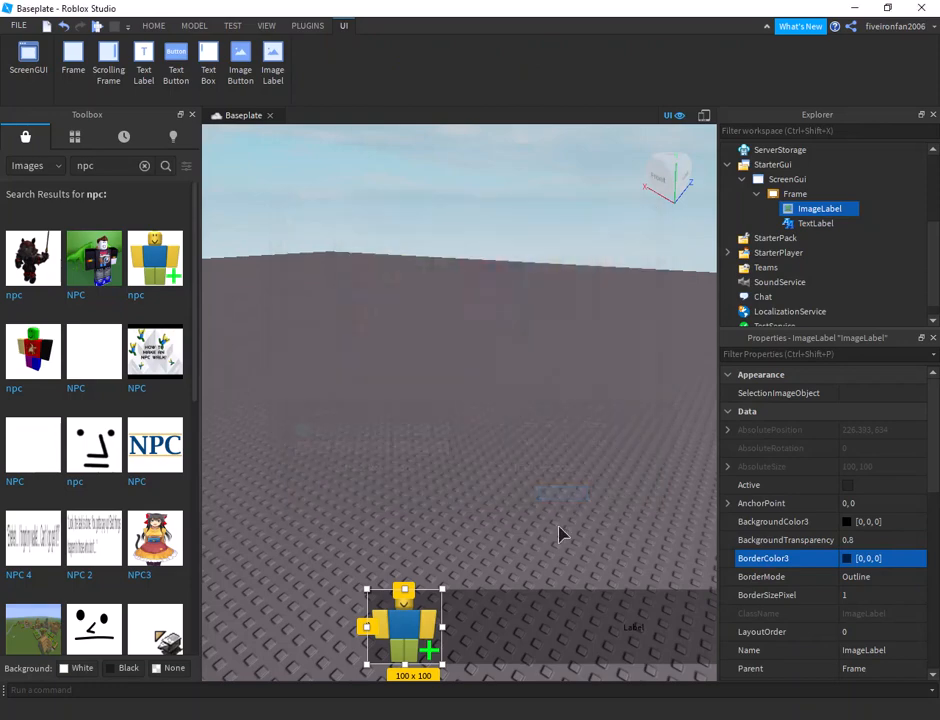
- Give the TextLabel white, scaled text
left_click(152, 24)
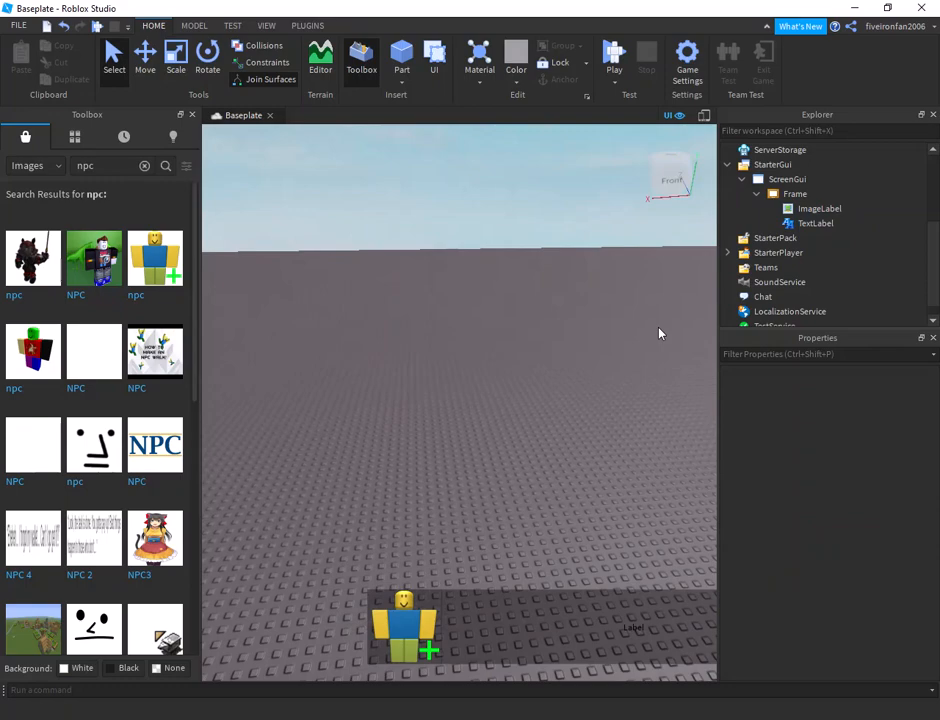
left_click(816, 224)
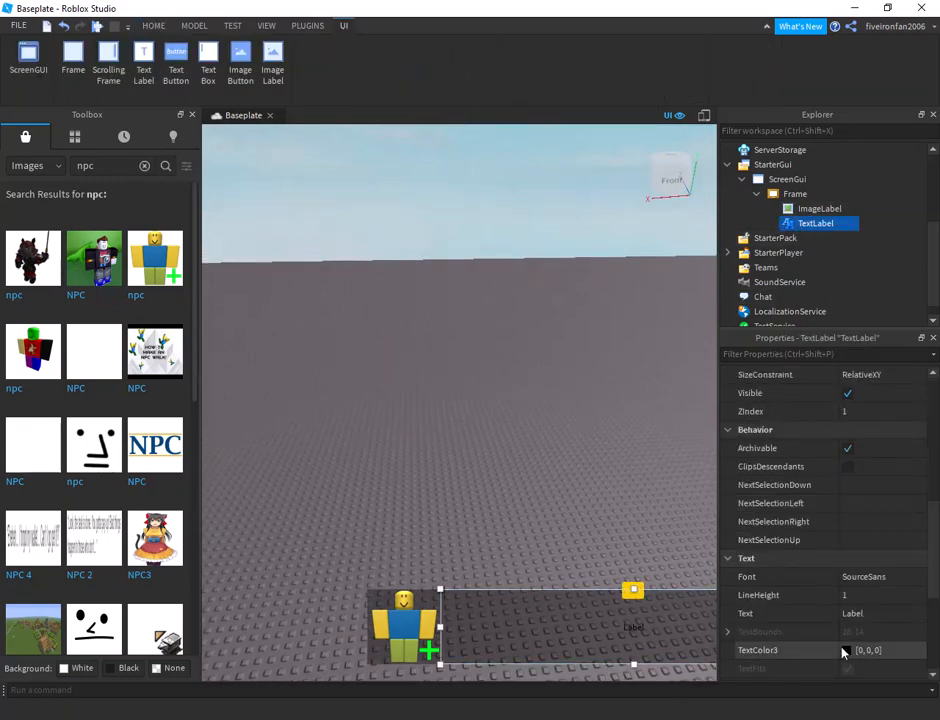
left_click(848, 650)
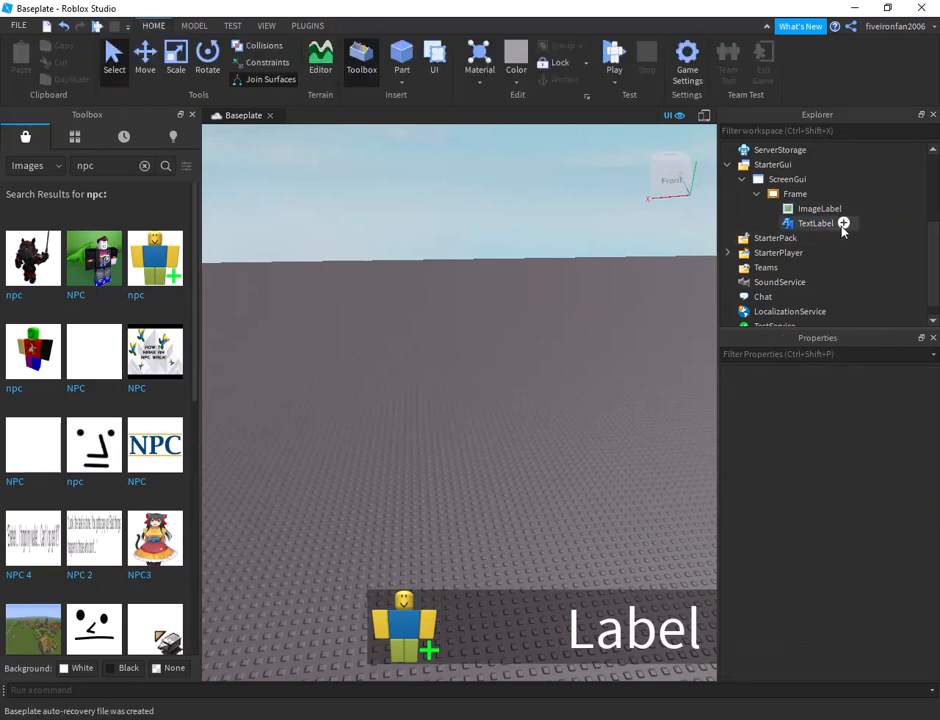
- Insert an IntValue named Value into the Workspace
left_click(844, 224)
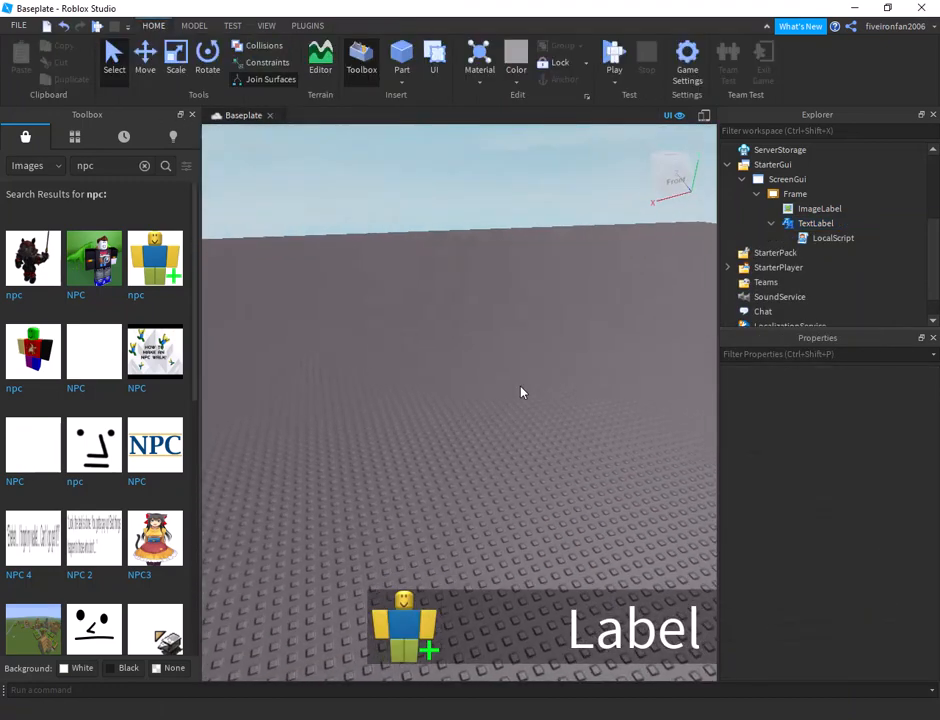
left_click(808, 150)
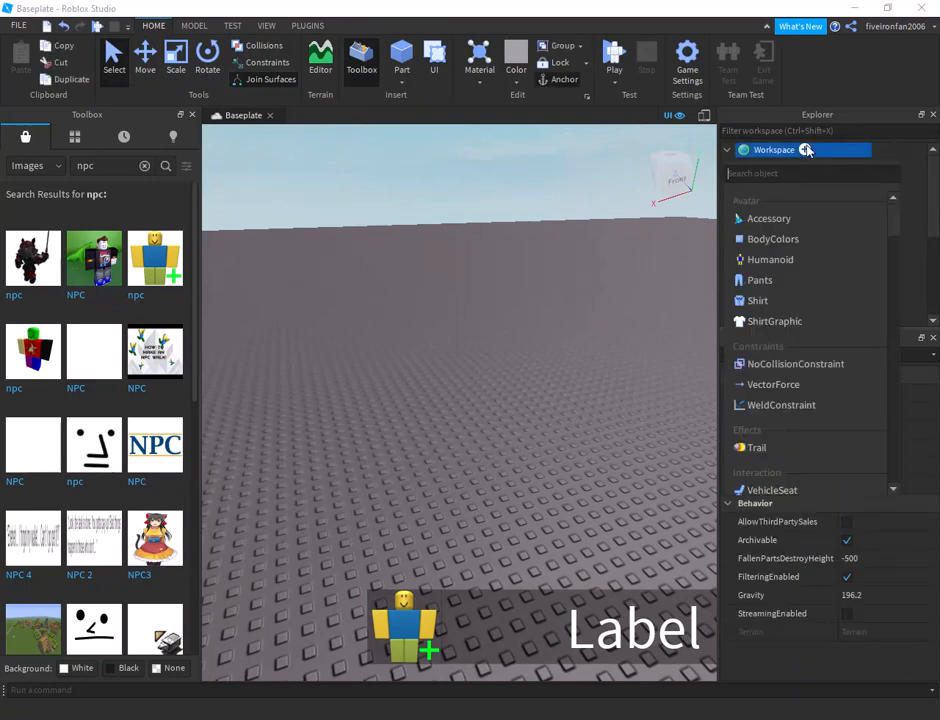
type("int")
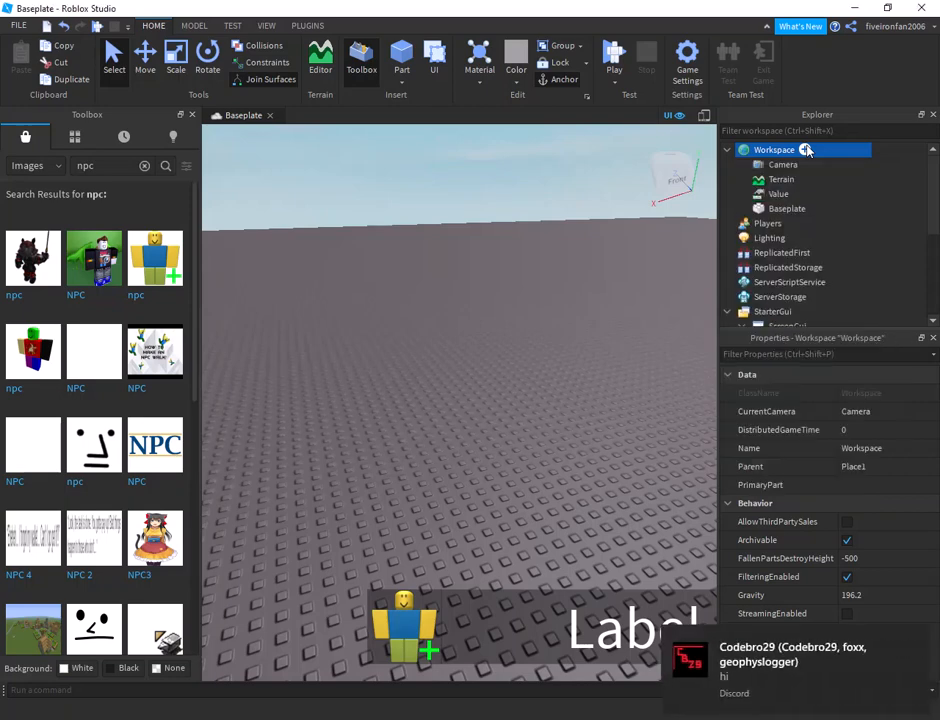
mouse_move(882, 54)
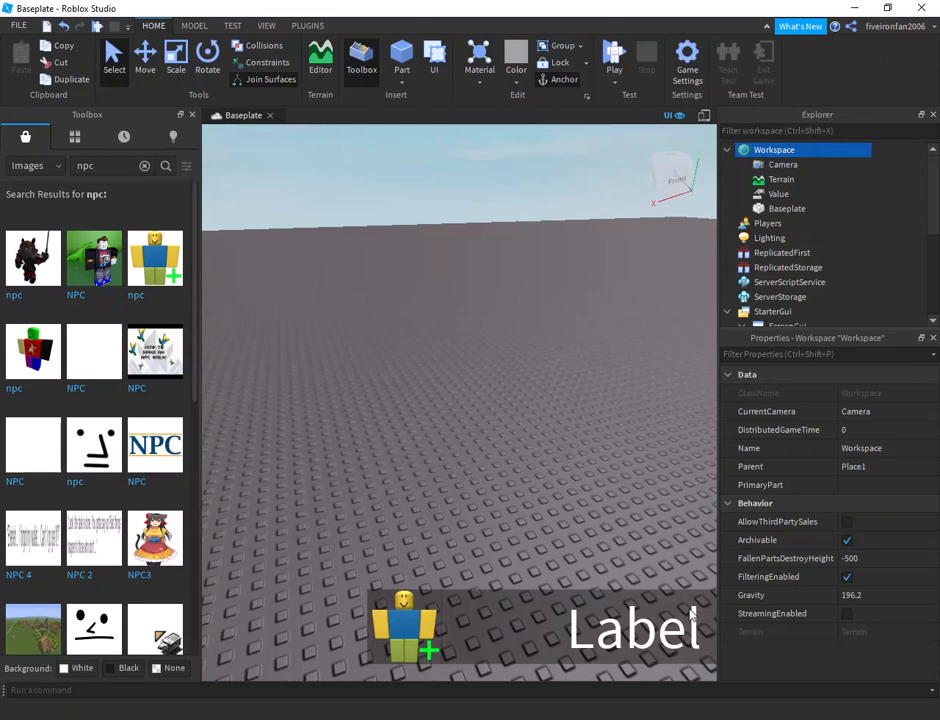
left_click(778, 192)
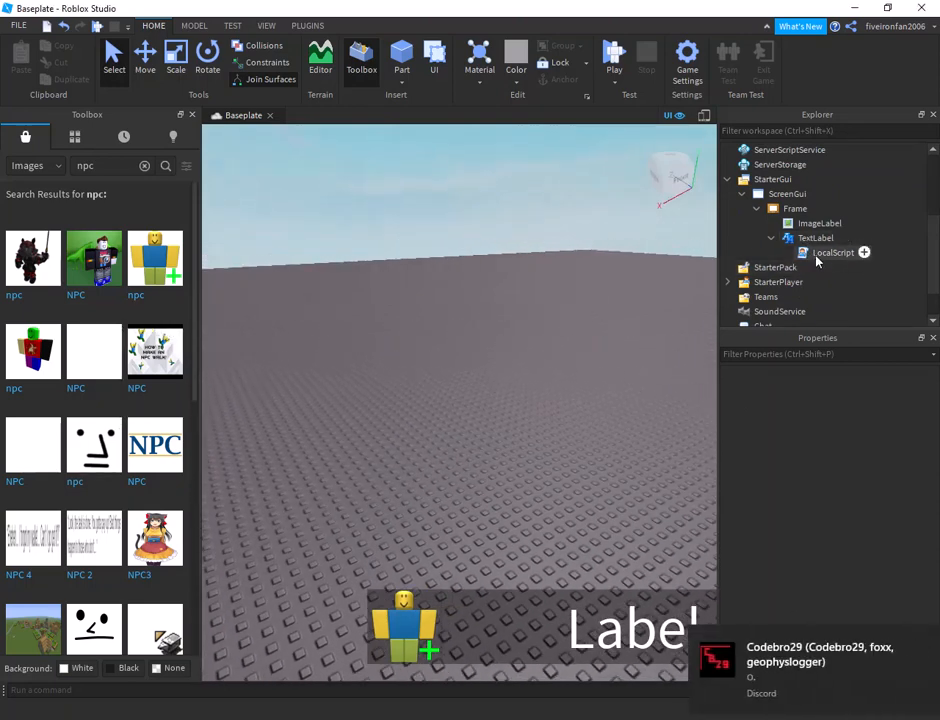
- In the TextLabel's LocalScript, connect a function to game.Workspace.Text:GetPropertyChangedSignal("Value")
double_click(832, 252)
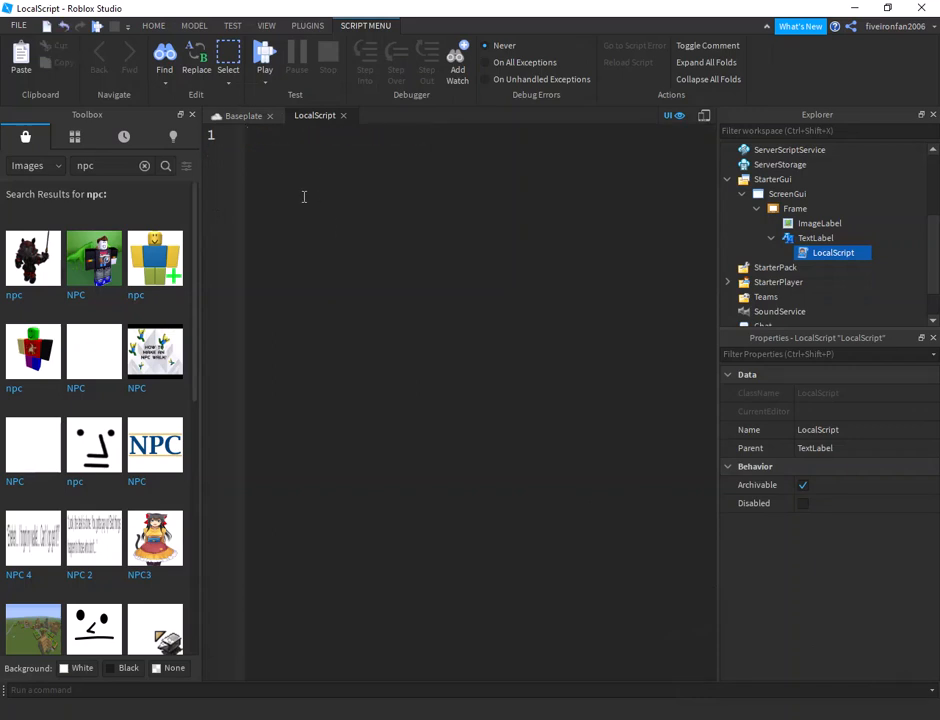
type("game.Workspace.")
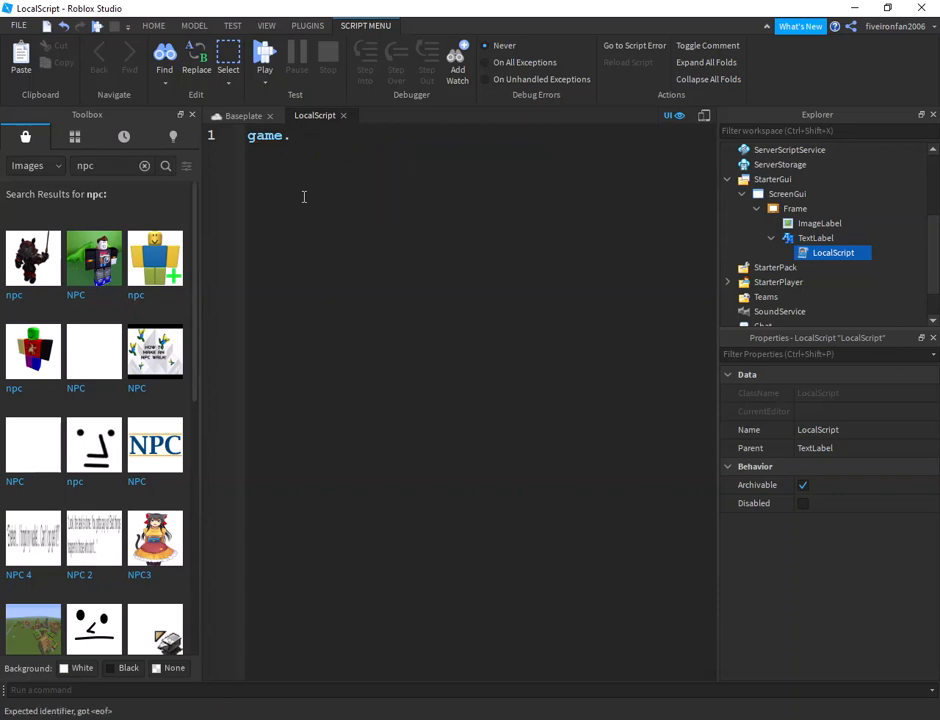
type("Workspace.")
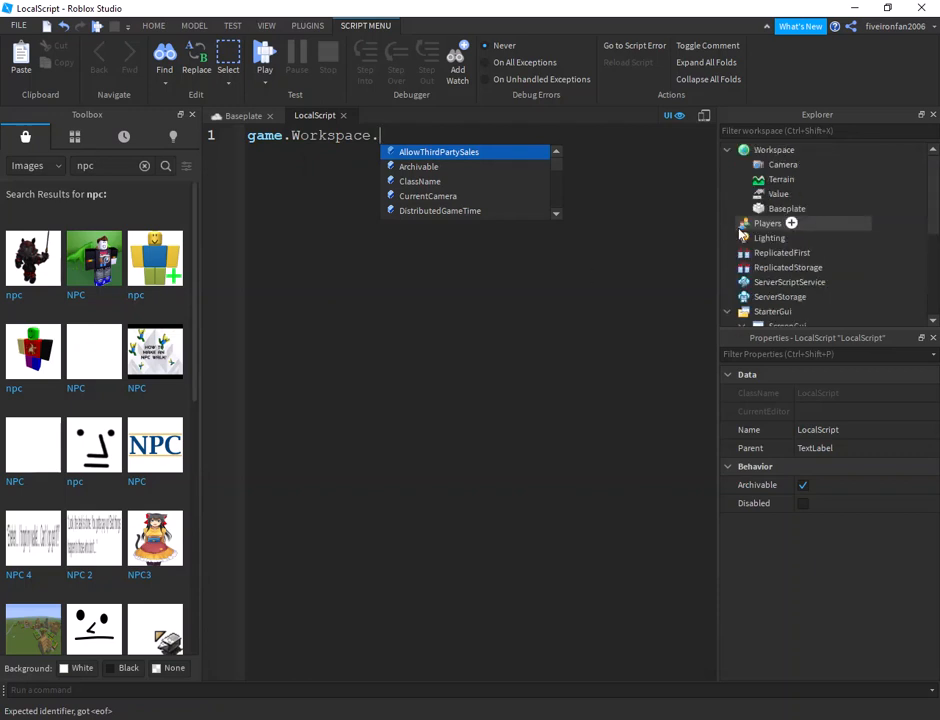
type("Value")
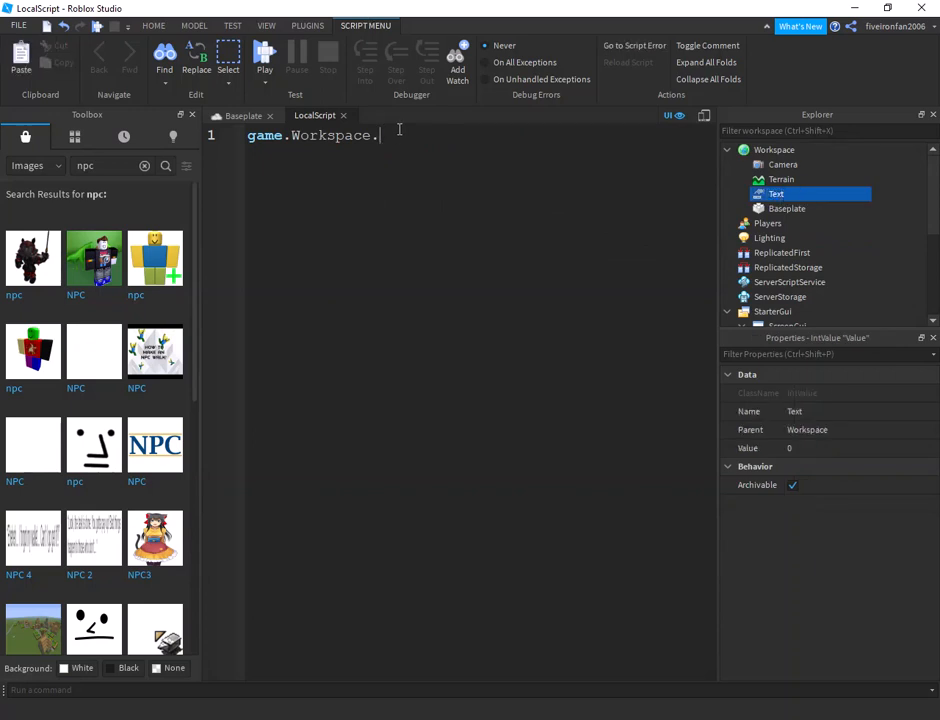
type("Text.GetPropertyChangedSignal(\"")
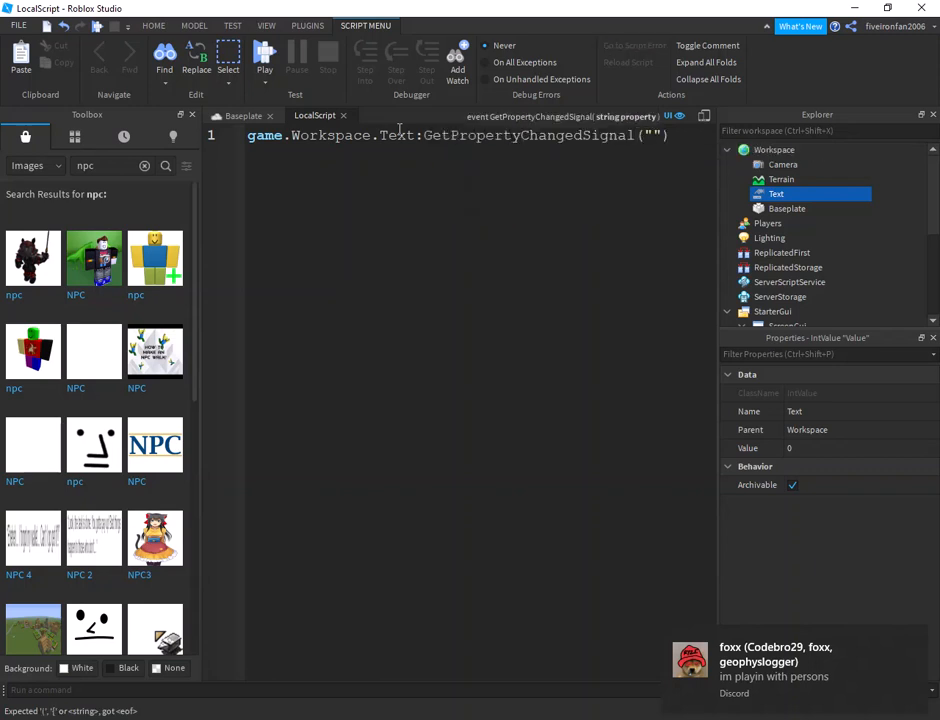
type("Value")
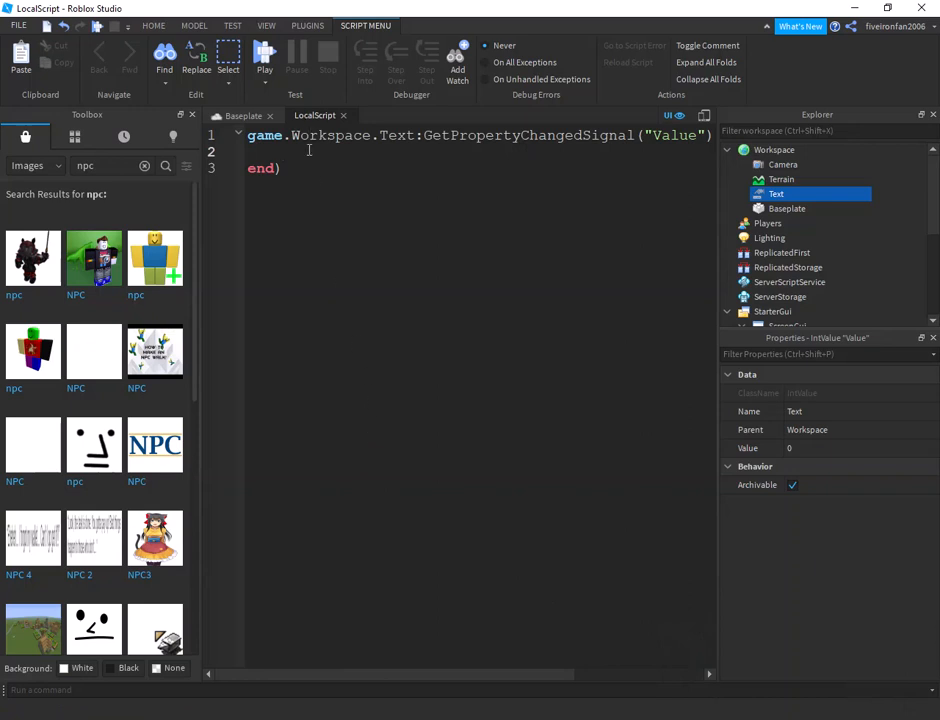
left_click(244, 114)
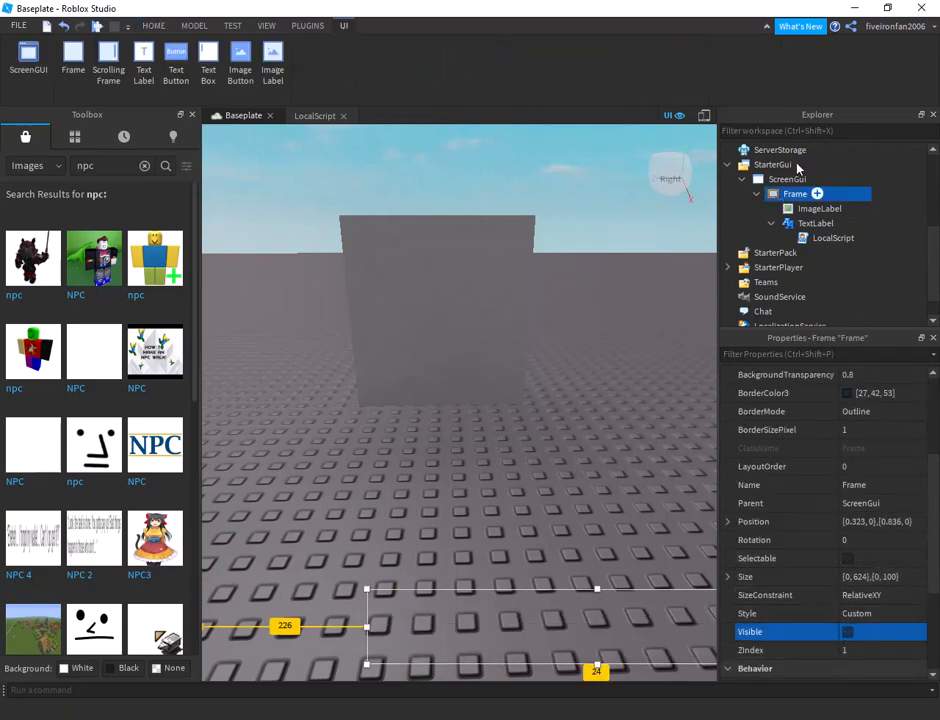
- Uncheck Frame.Visible and start a script.Parent.Touched:Connect(function(hit) handler in the Door part
left_click(788, 208)
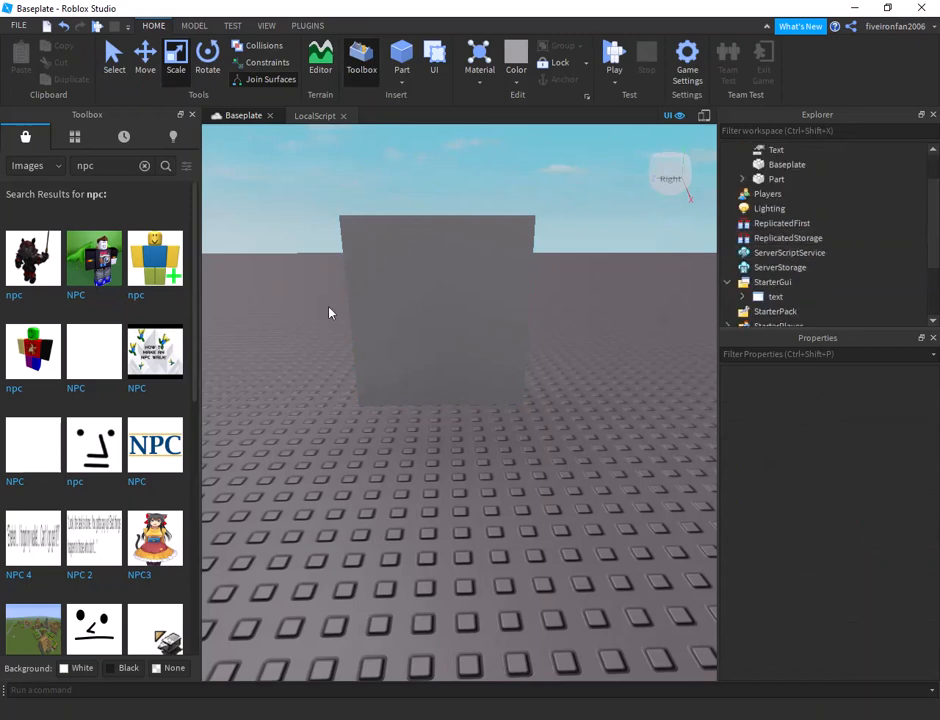
left_click(776, 178)
type("Door")
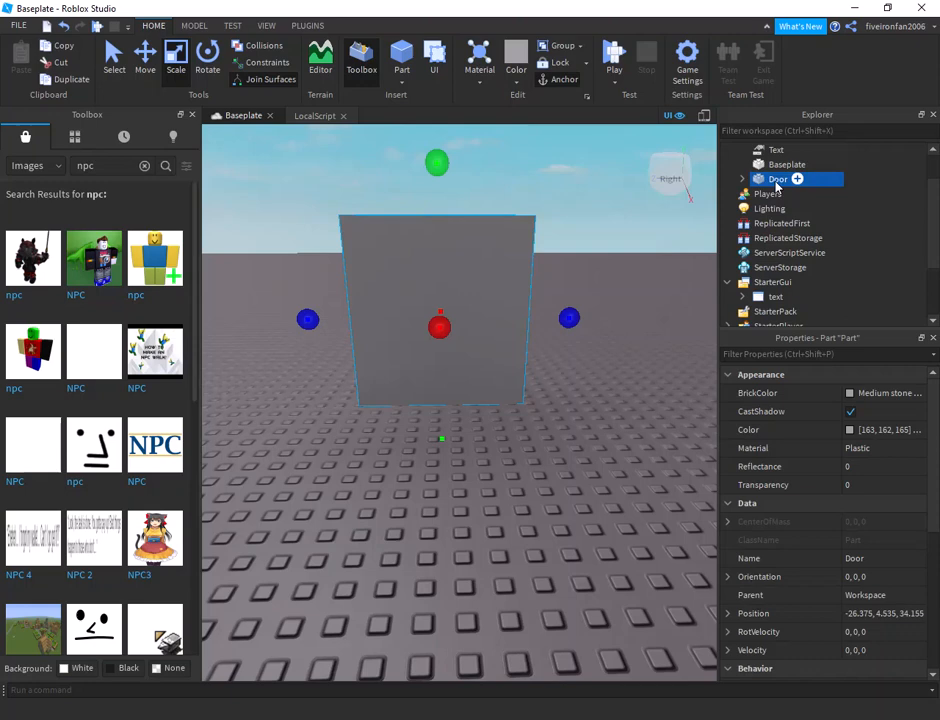
left_click(798, 180)
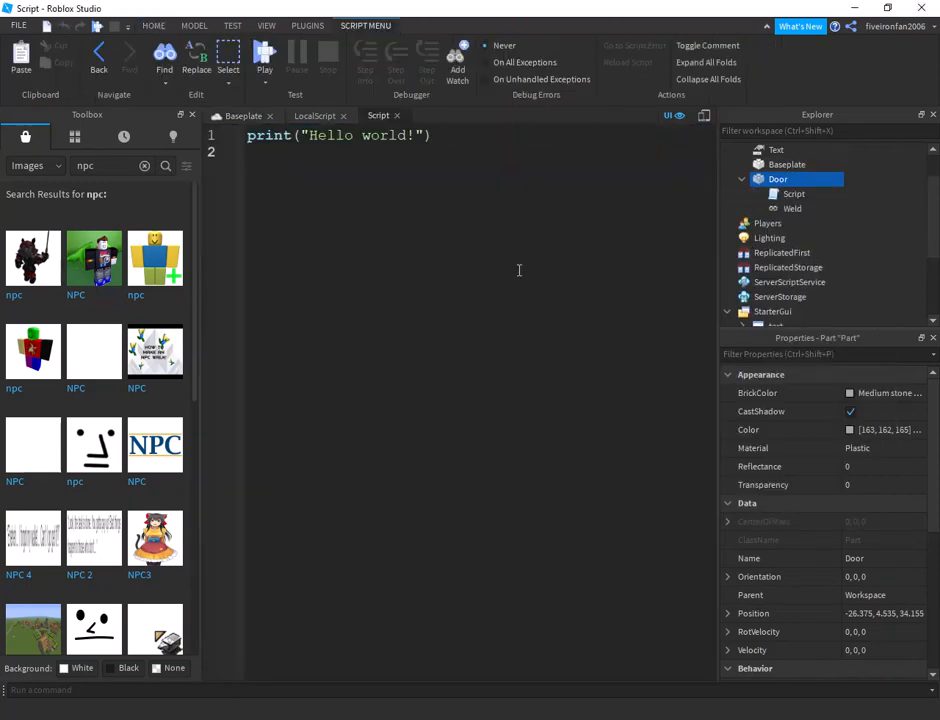
type("script.p")
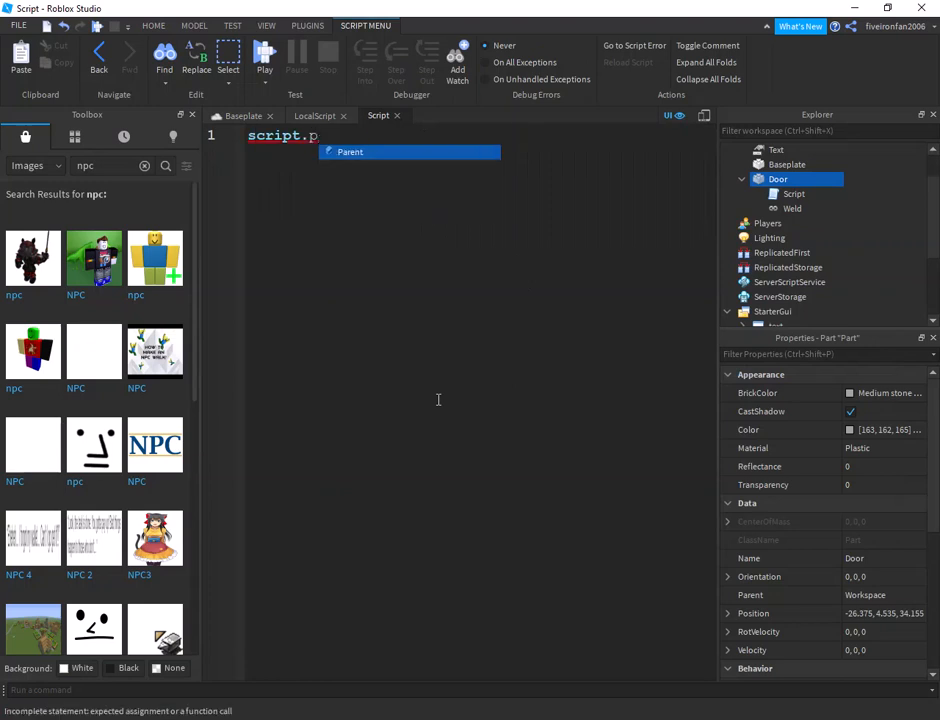
type("Parent.")
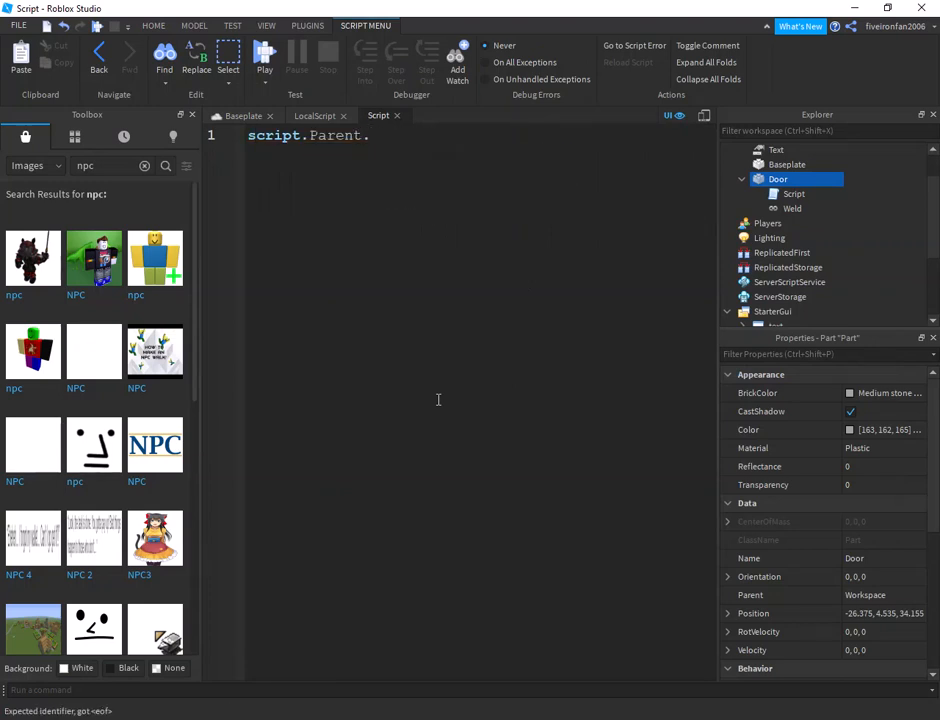
type("Touched:Connect(fu")
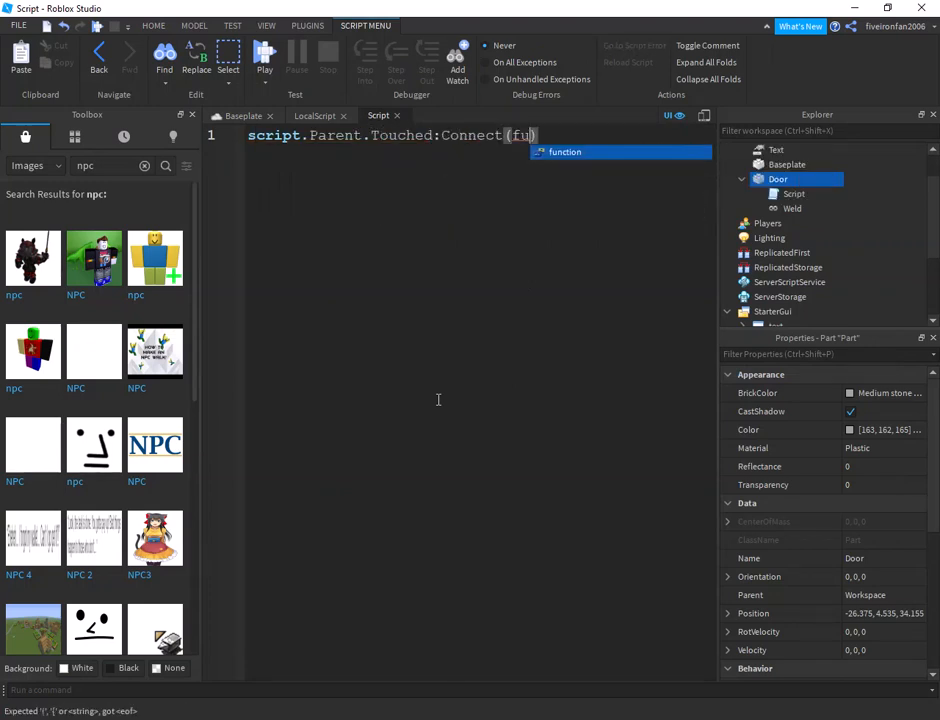
type("function()")
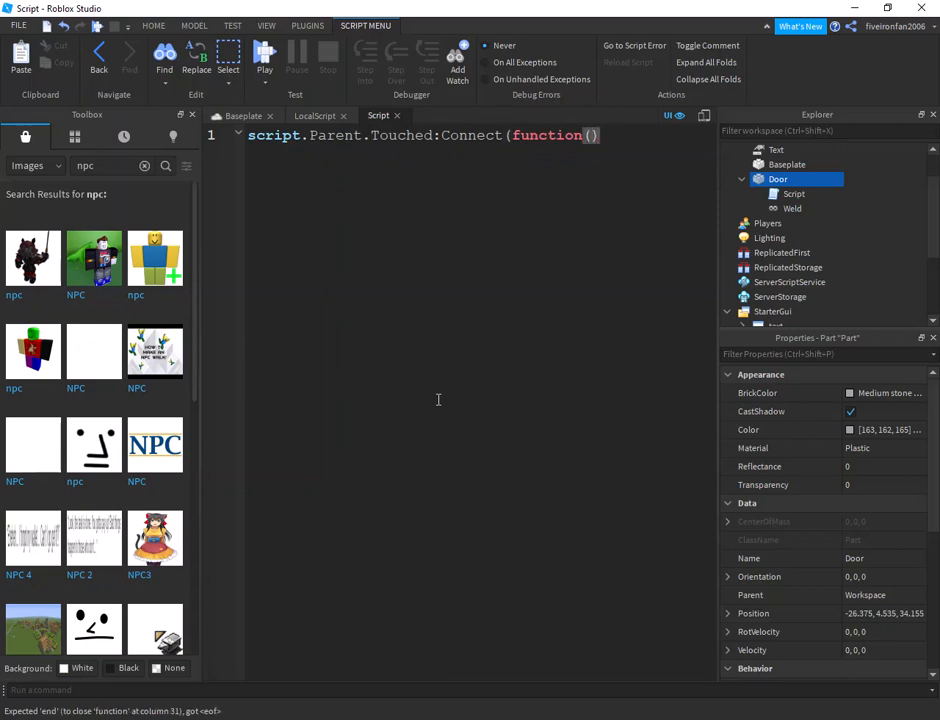
type("hit")
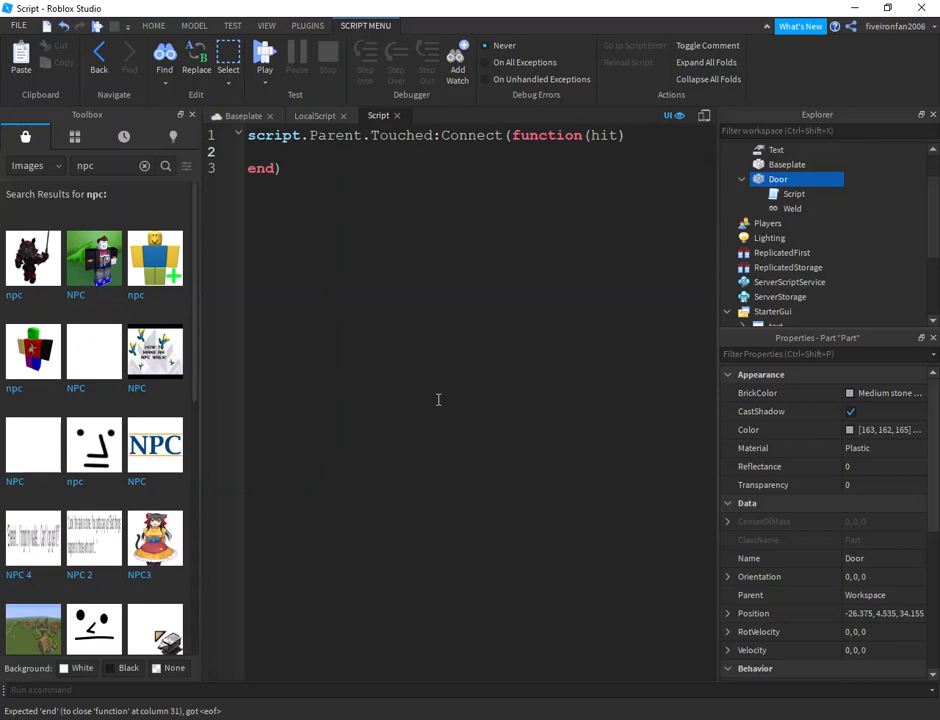
- Inside the handler, check hit.Parent:FindFirstChild("Humanoid") and set game.Workspace.Text.Value = 1
type("if hit.Parent")
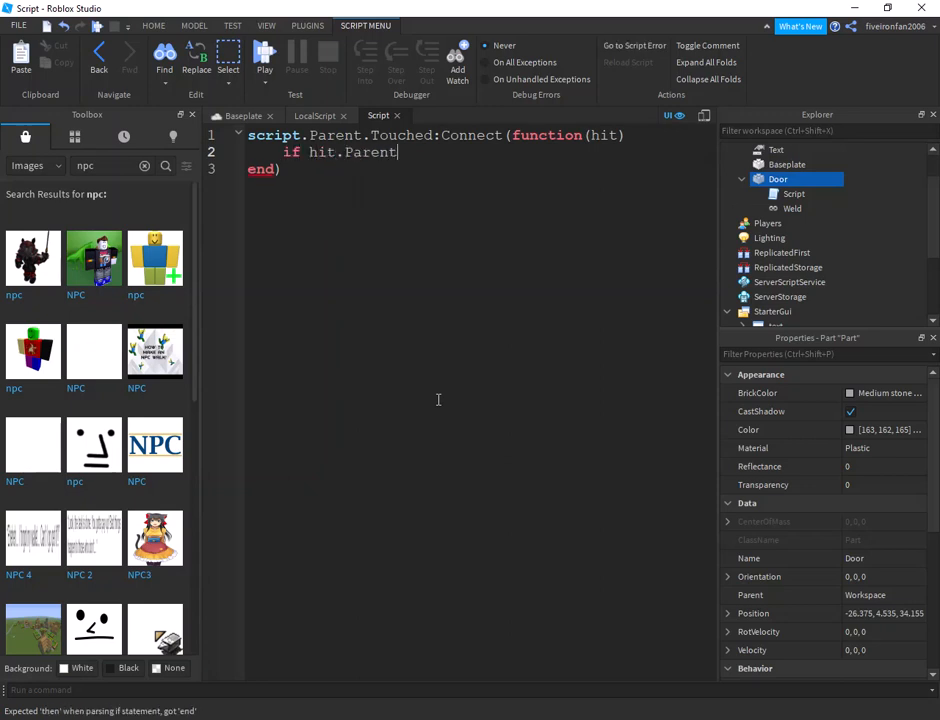
type(":FindFirst")
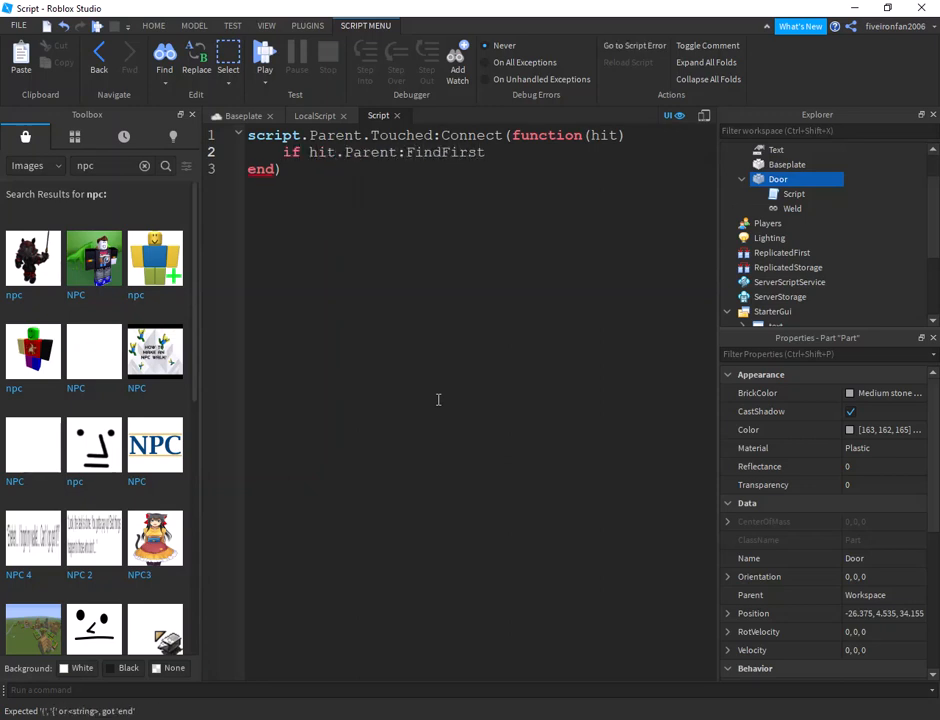
type("Child ()")
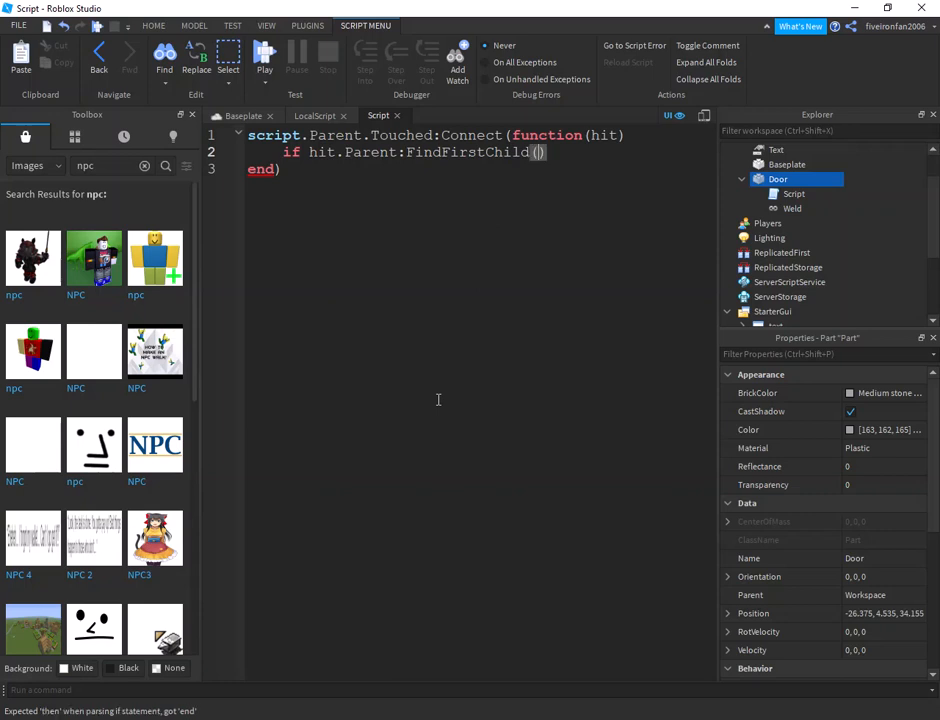
type("\"Humanoid\")")
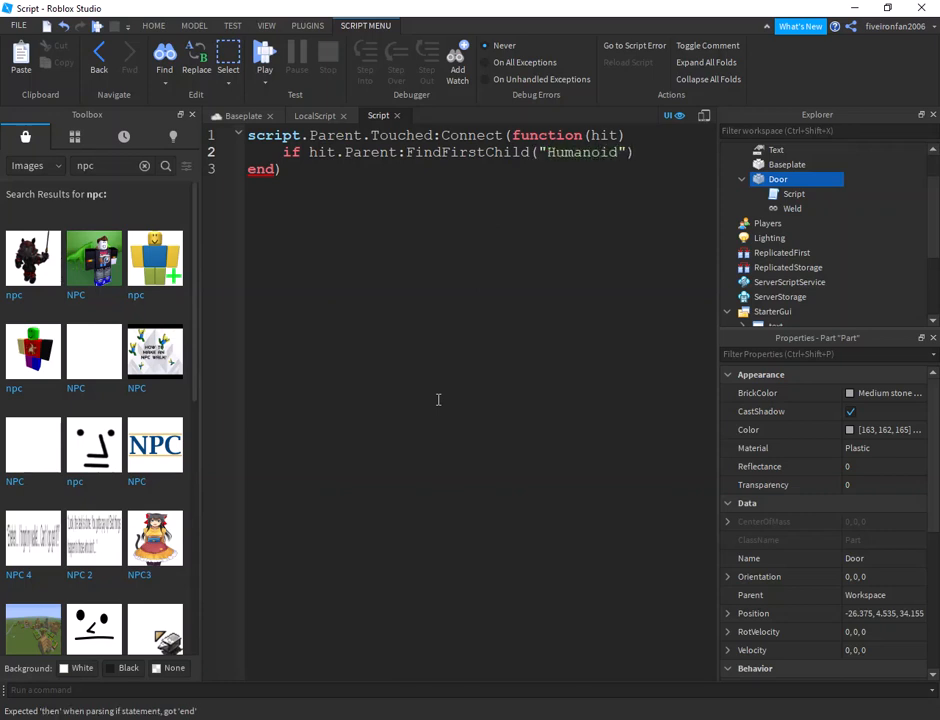
type("then")
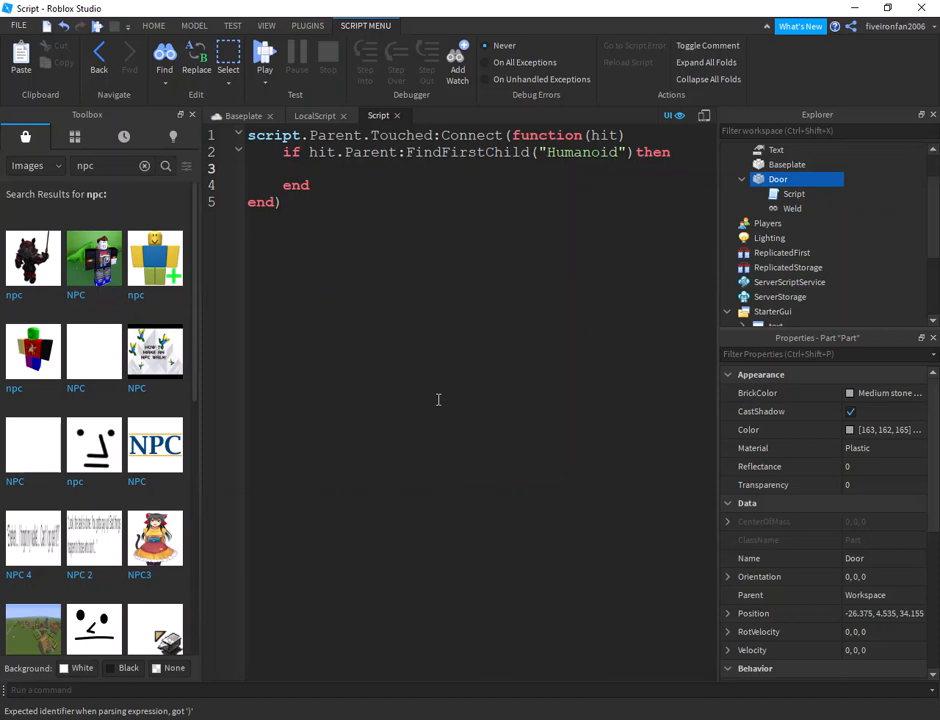
type("game.Workspace.Text")
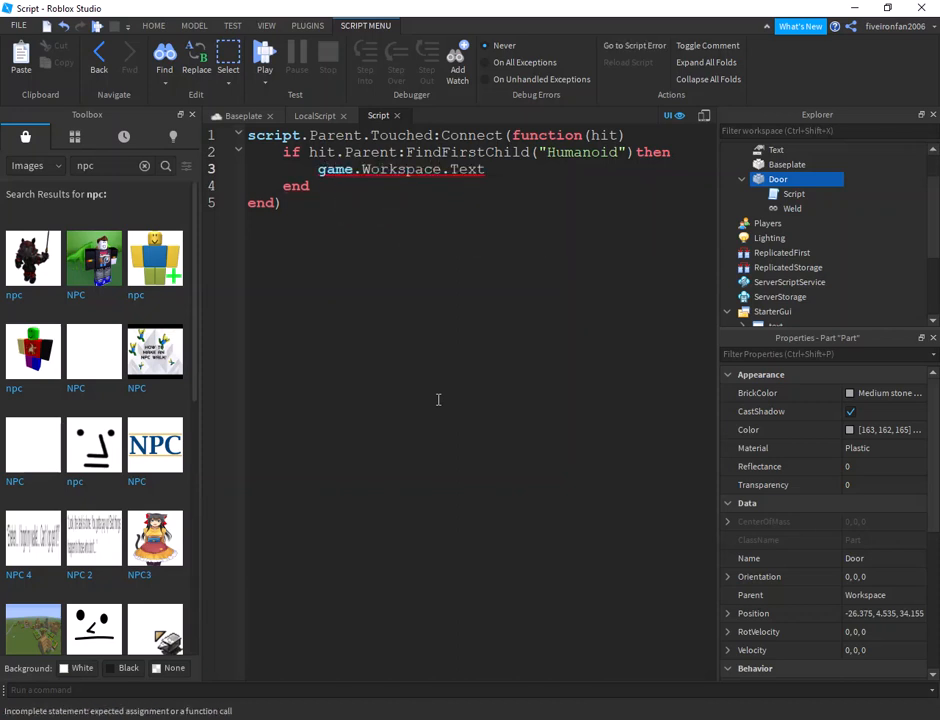
type(".Value = 1")
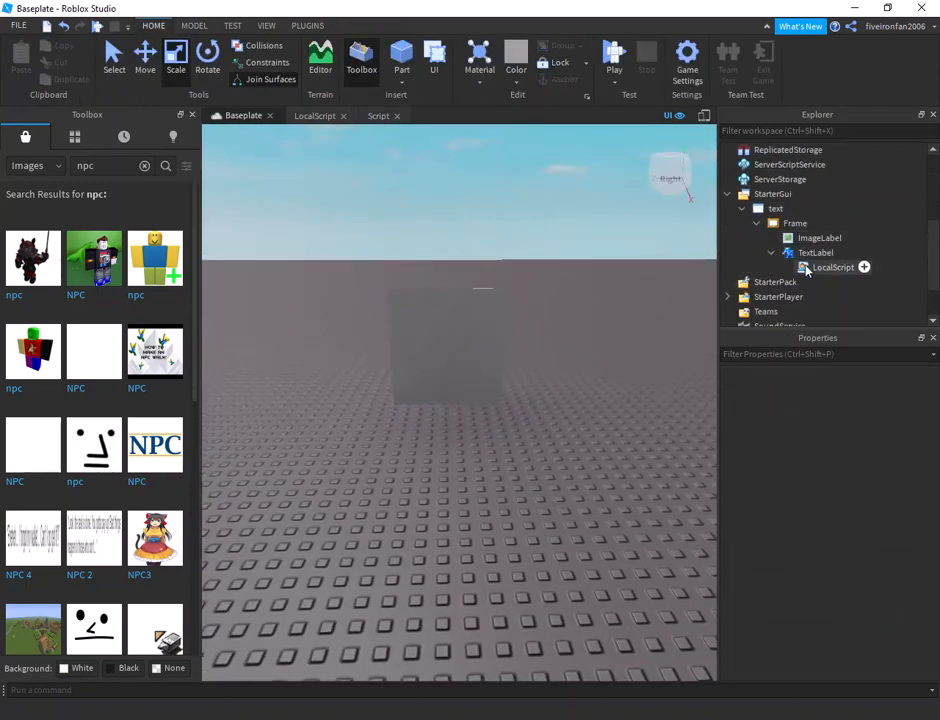
- In the LocalScript, set script.Parent.Parent.Visible = false when checking game.Workspace.Text
double_click(832, 268)
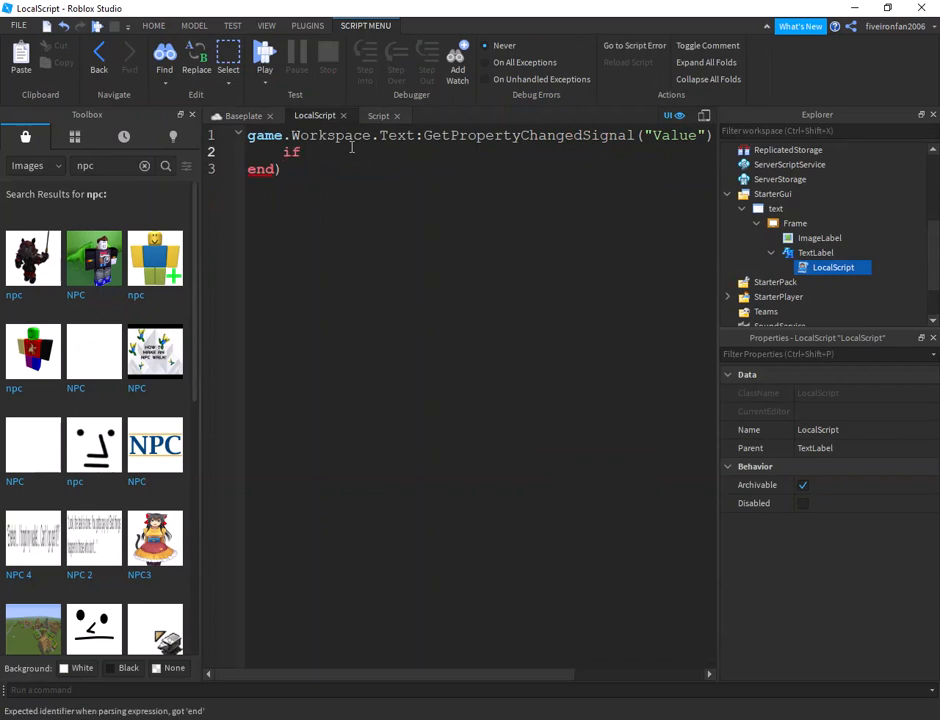
type("game.Workspace.te")
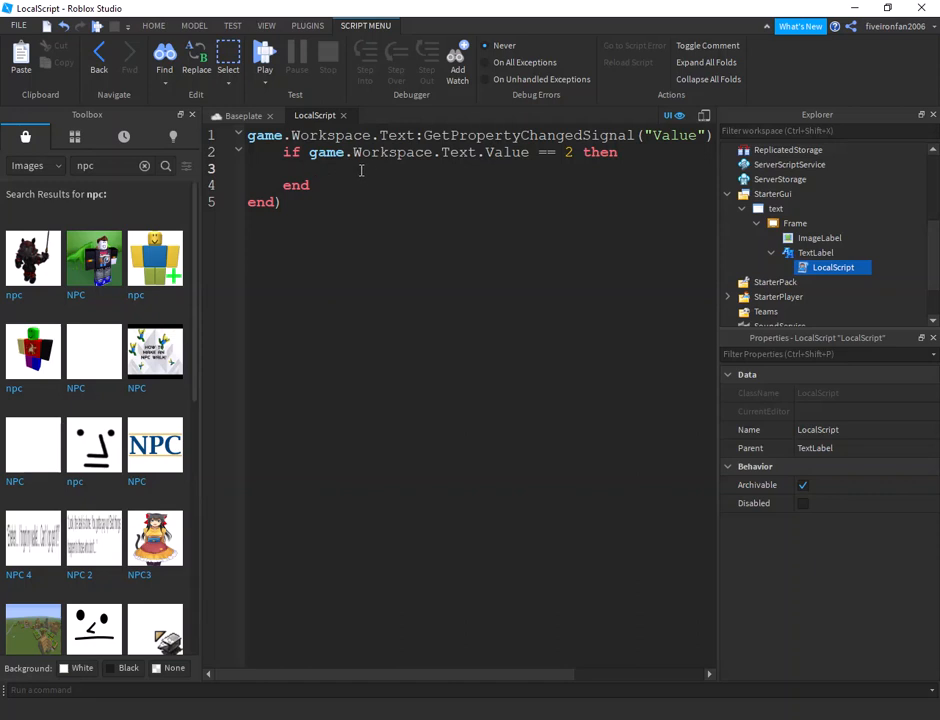
type("script.Parent.Parent.")
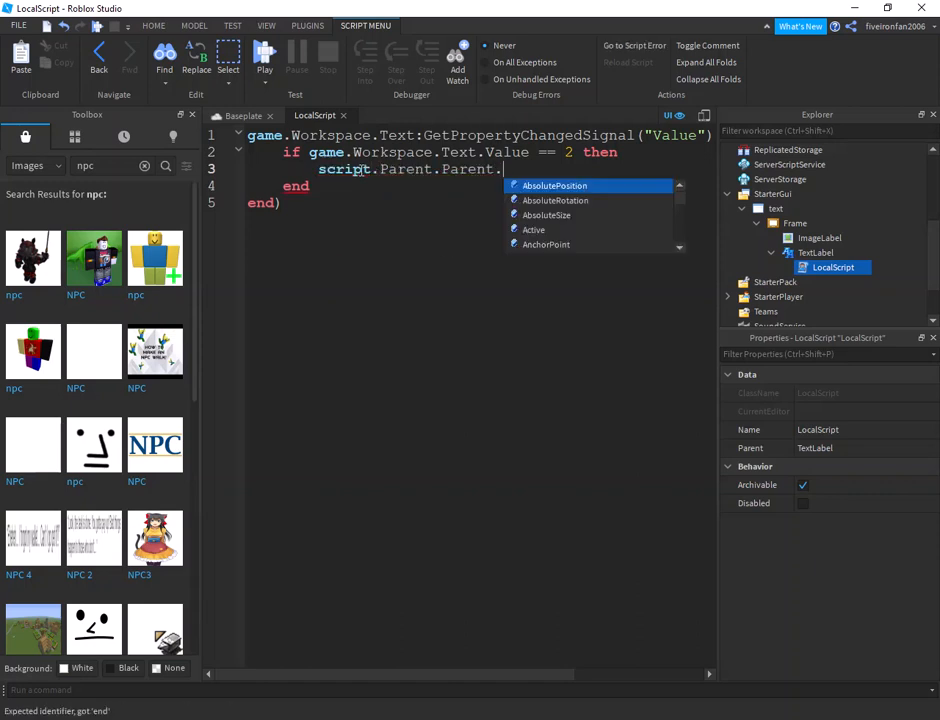
type("Visible = false")
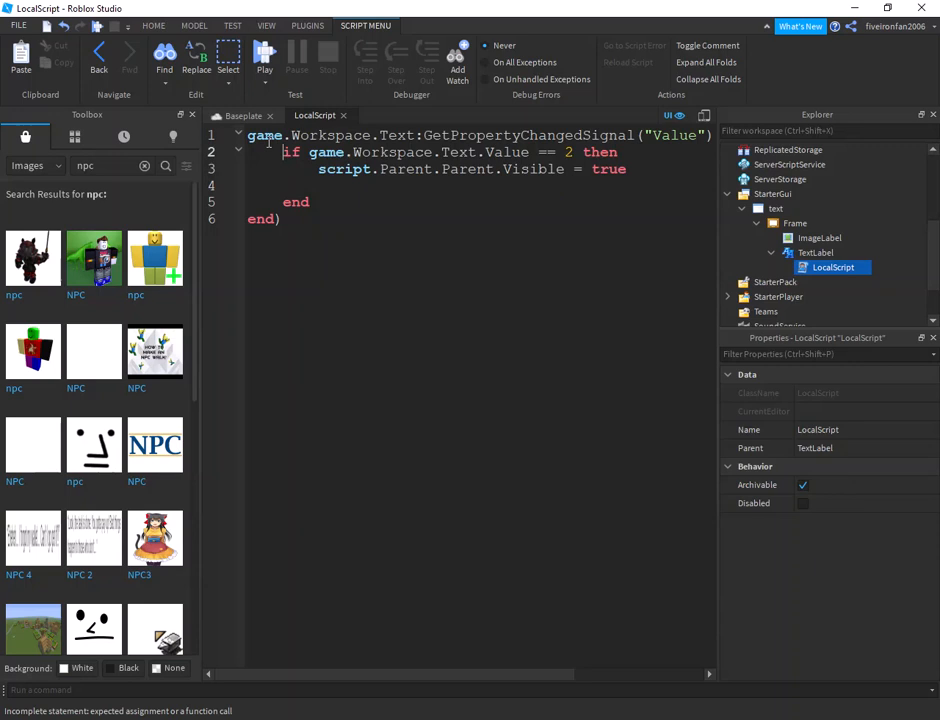
- Add 'local text = script.Parent' and begin setting text.Text = "W"
type("local")
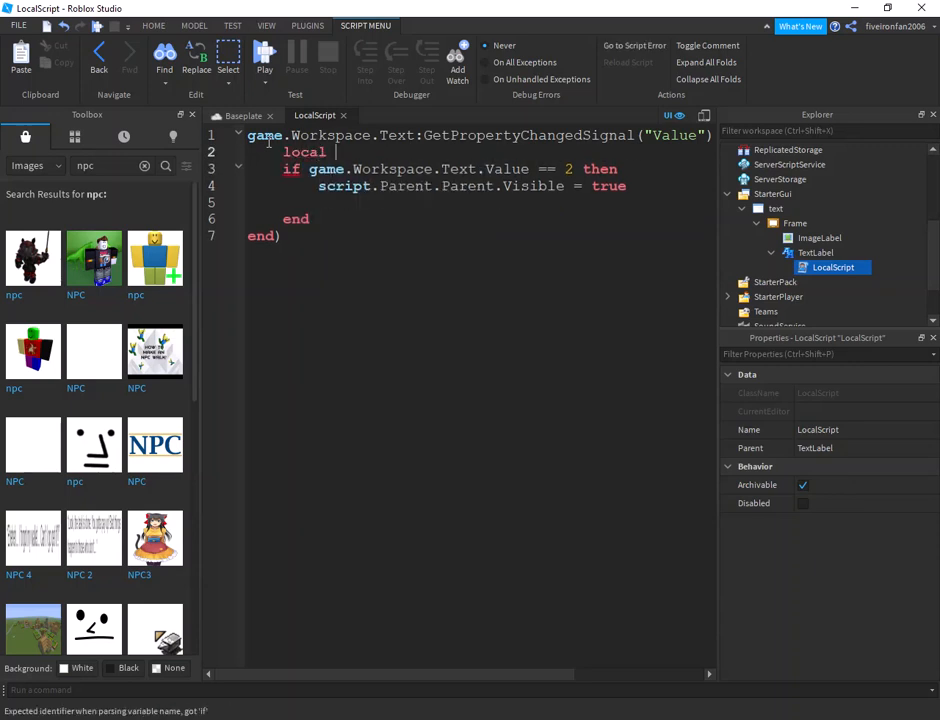
type("text = script.")
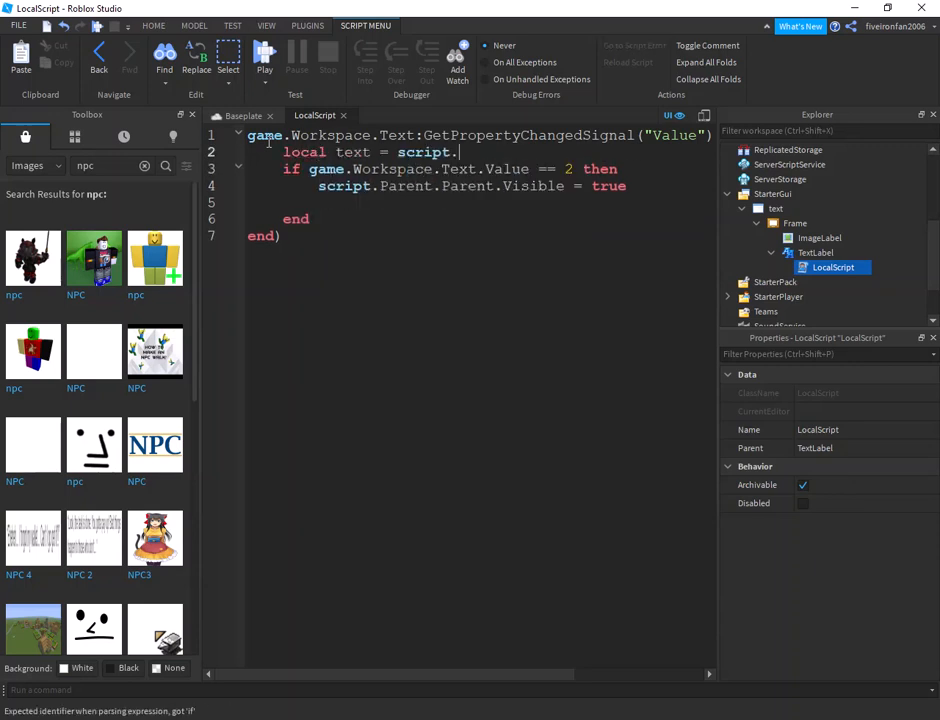
type("Parent")
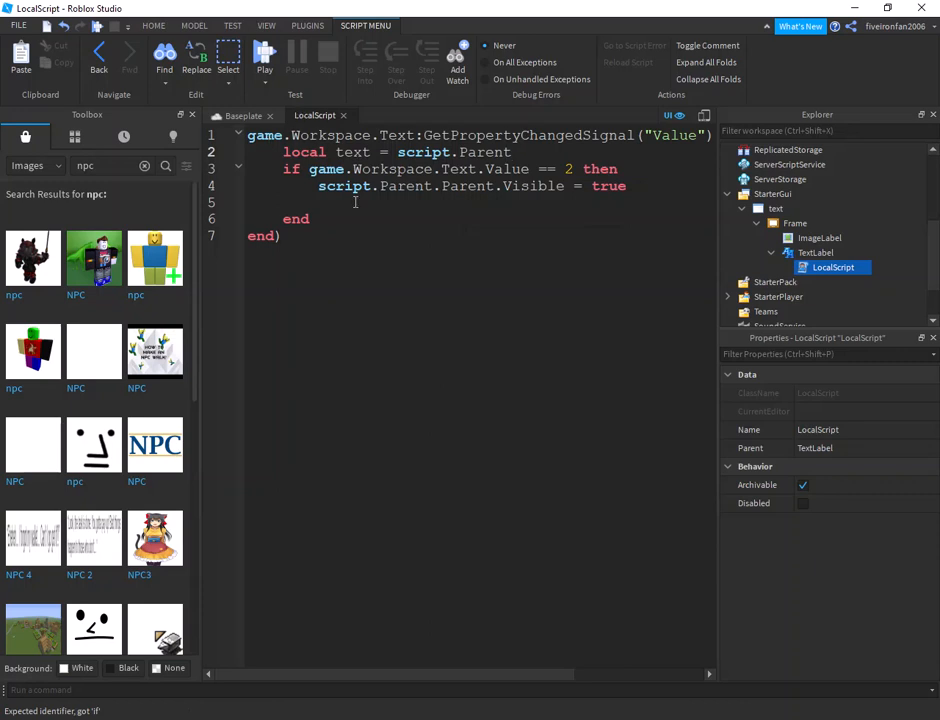
type("text.Text")
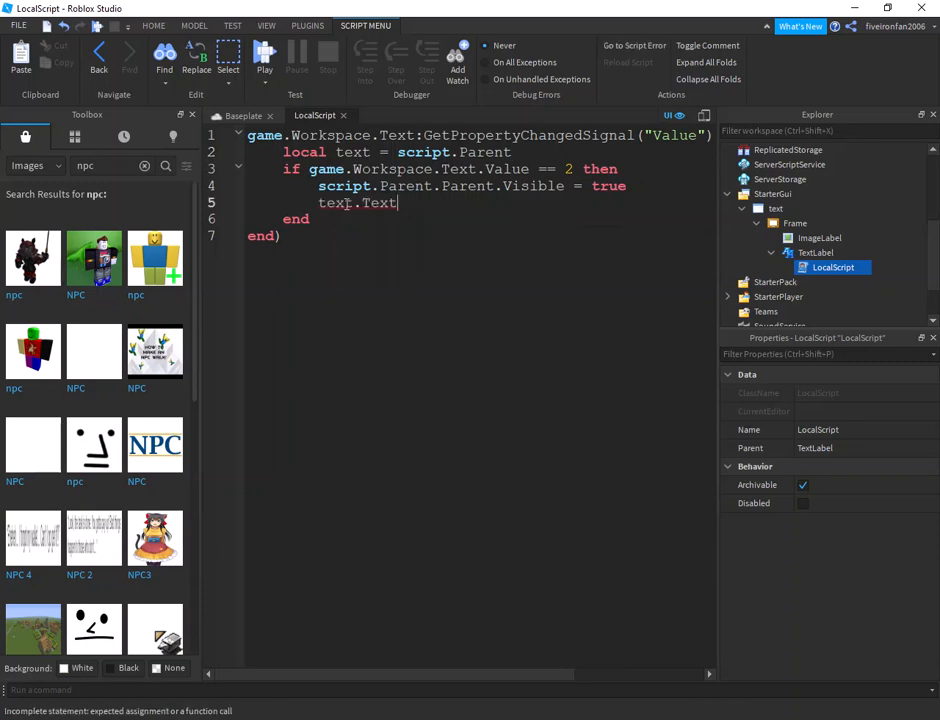
type("= \"\"")
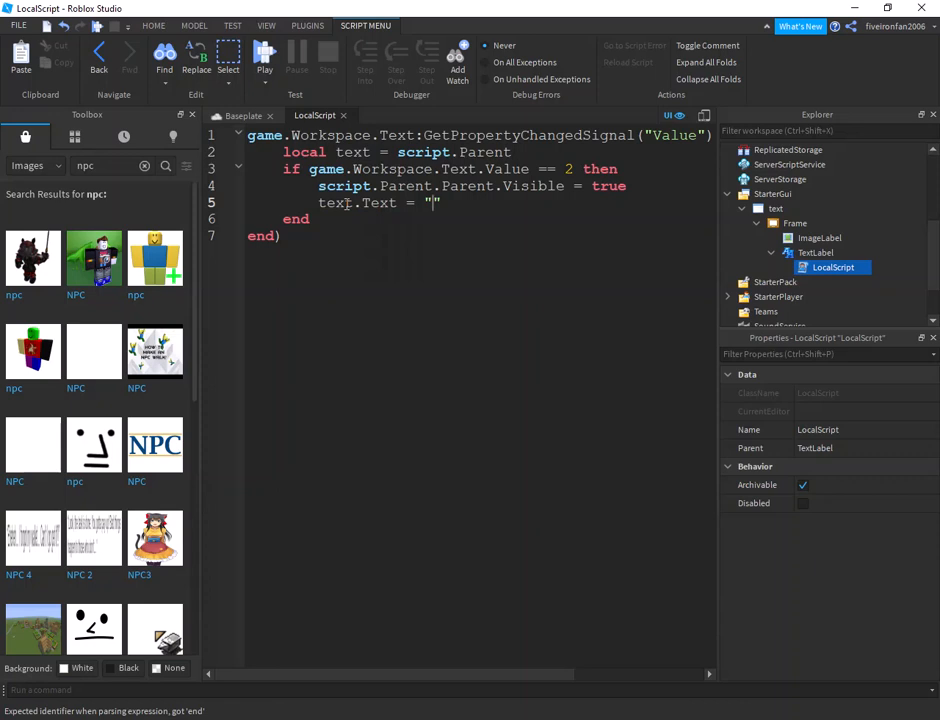
left_click(432, 204)
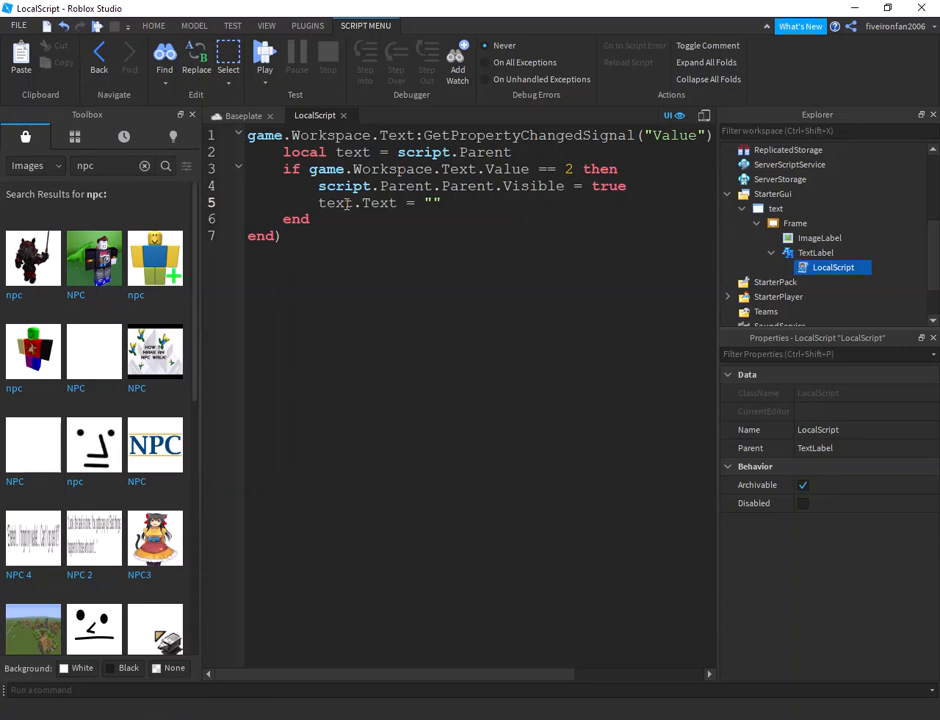
type("W")
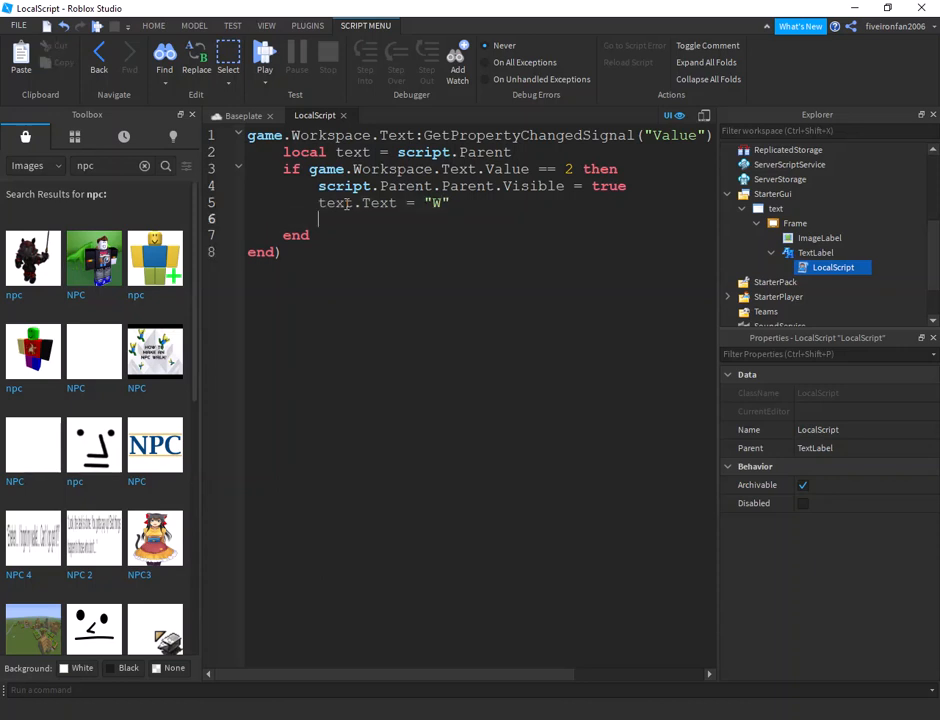
- Script the label to spell out Welcome! letter by letter with wait(.05) pauses, then wait(3)
type("wait(.0)")
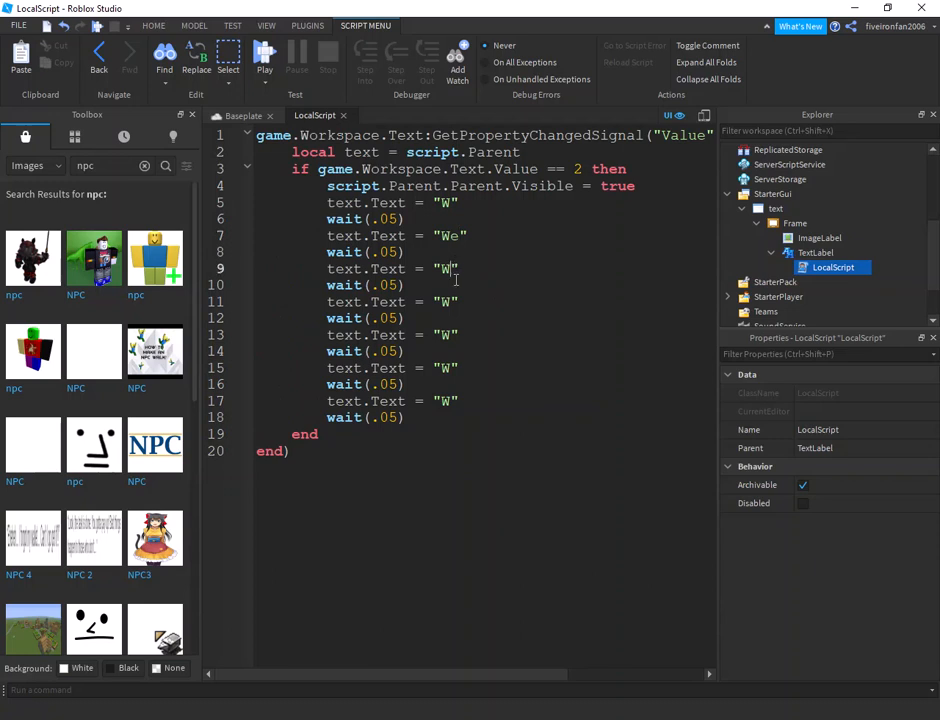
type("el")
left_click(486, 400)
type("elcome")
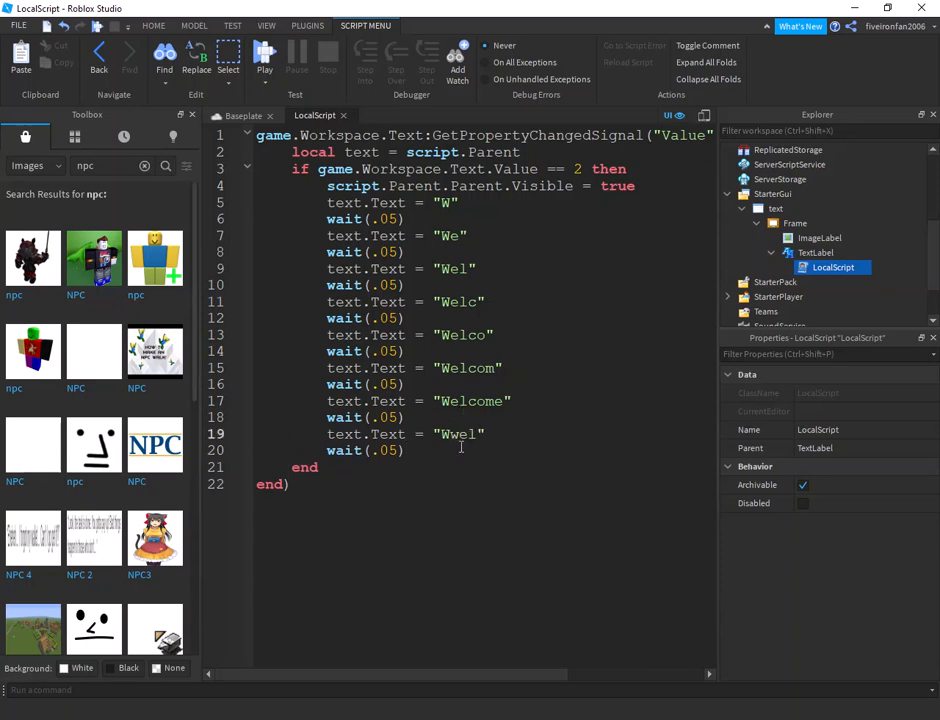
type("Welcome!")
left_click(486, 450)
type("3")
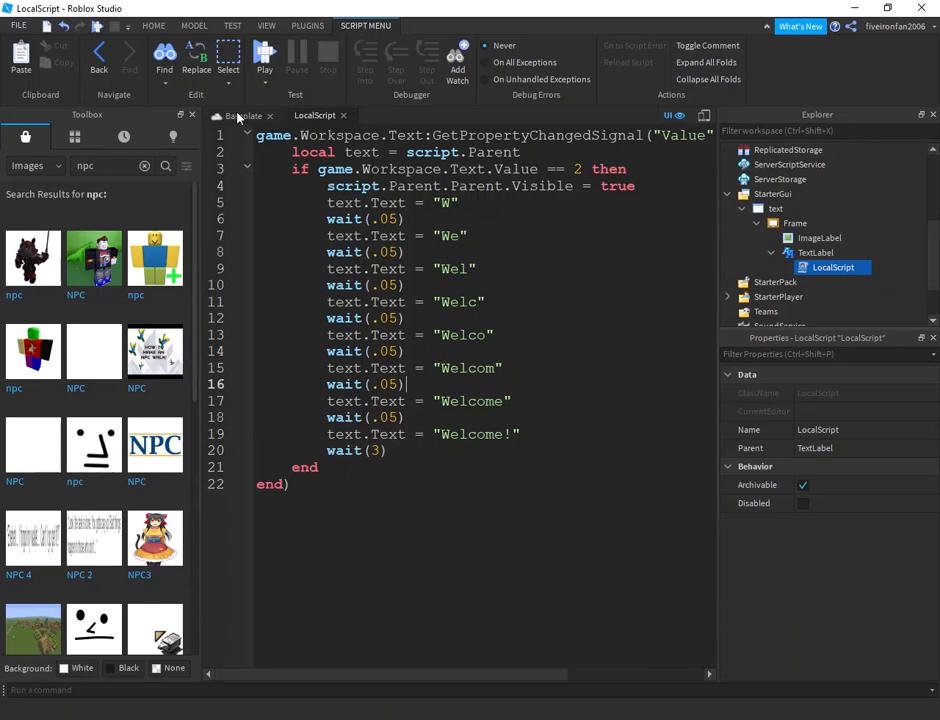
key("enter")
type("text.Text")
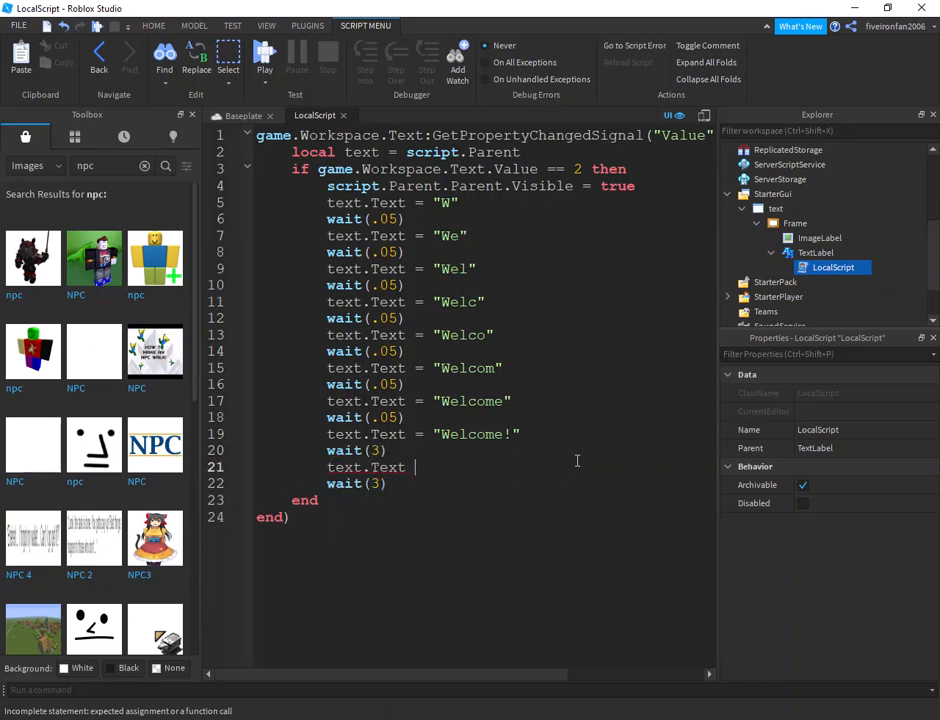
- Add a second letter-by-letter sequence spelling Come in! followed by wait(3)
key("Backspace")
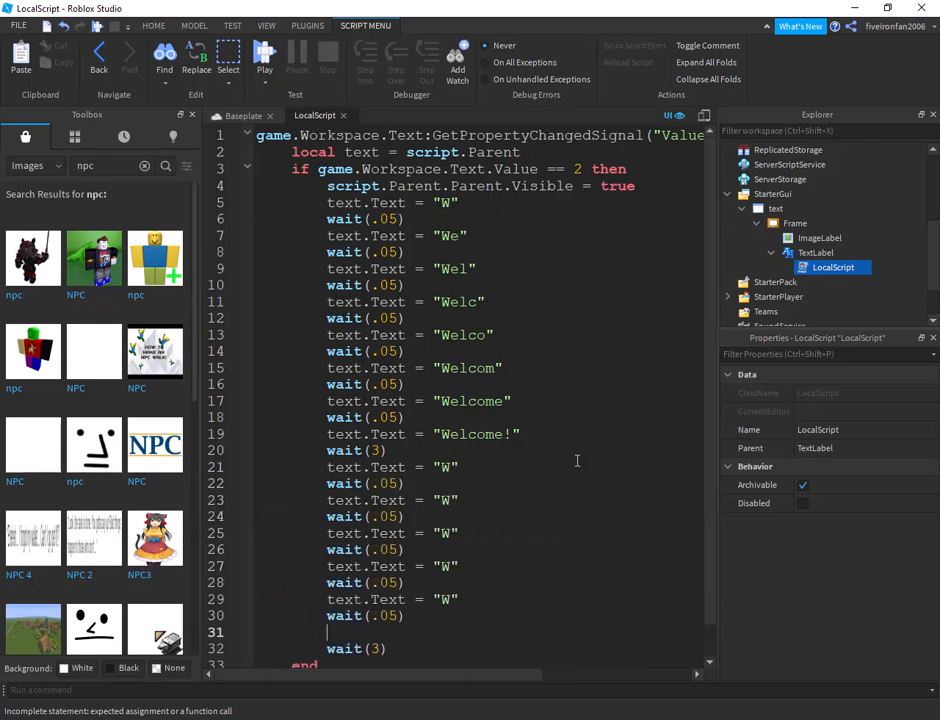
scroll("down", 3)
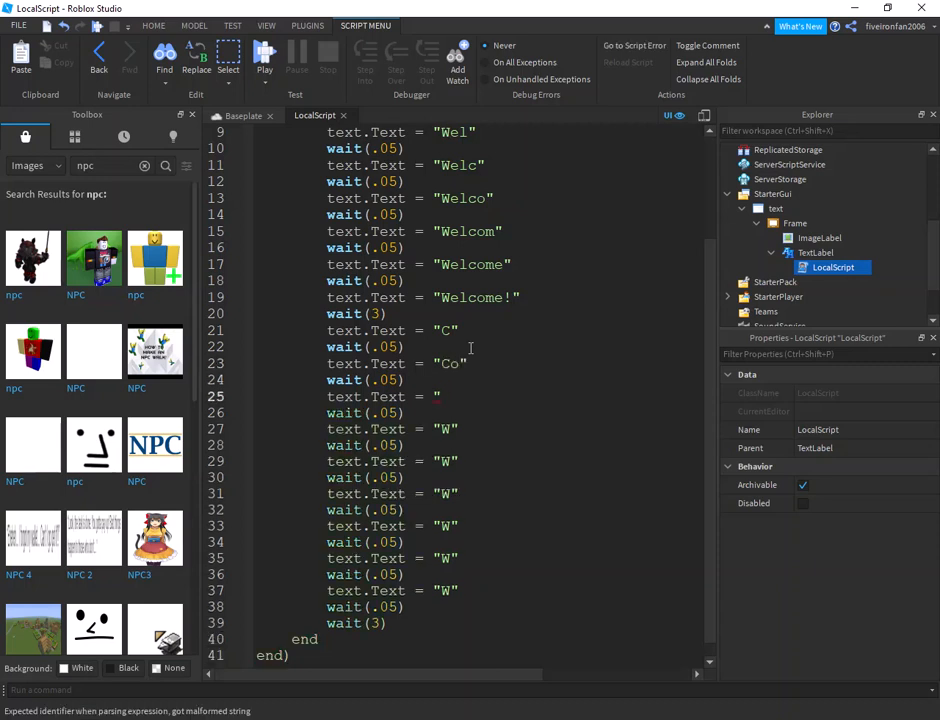
type("m\"")
left_click(478, 460)
type("Come ")
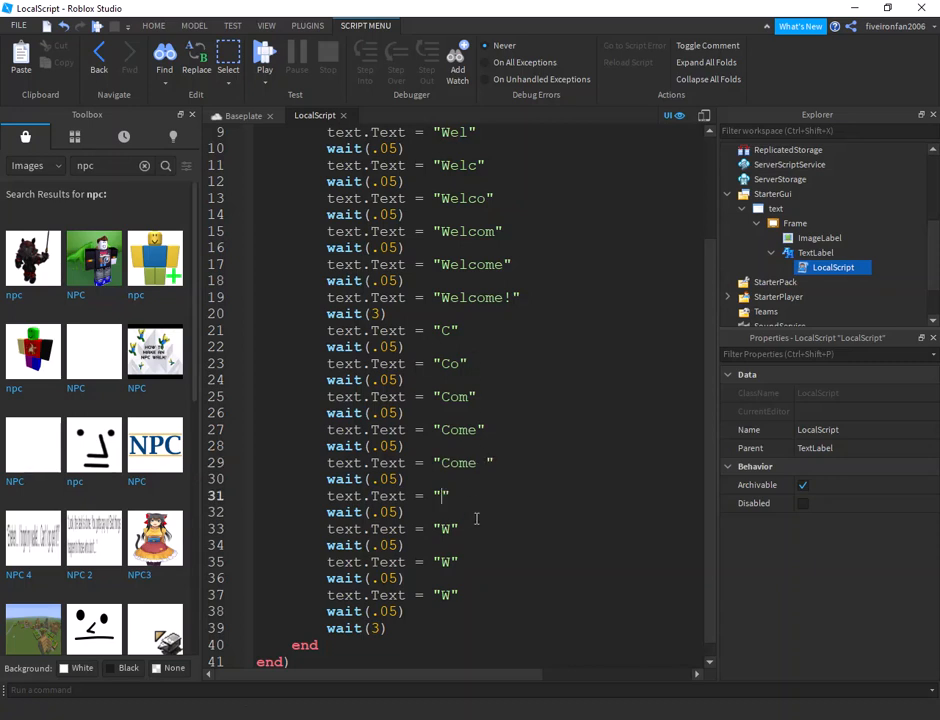
type("i")
left_click(420, 562)
type("Come")
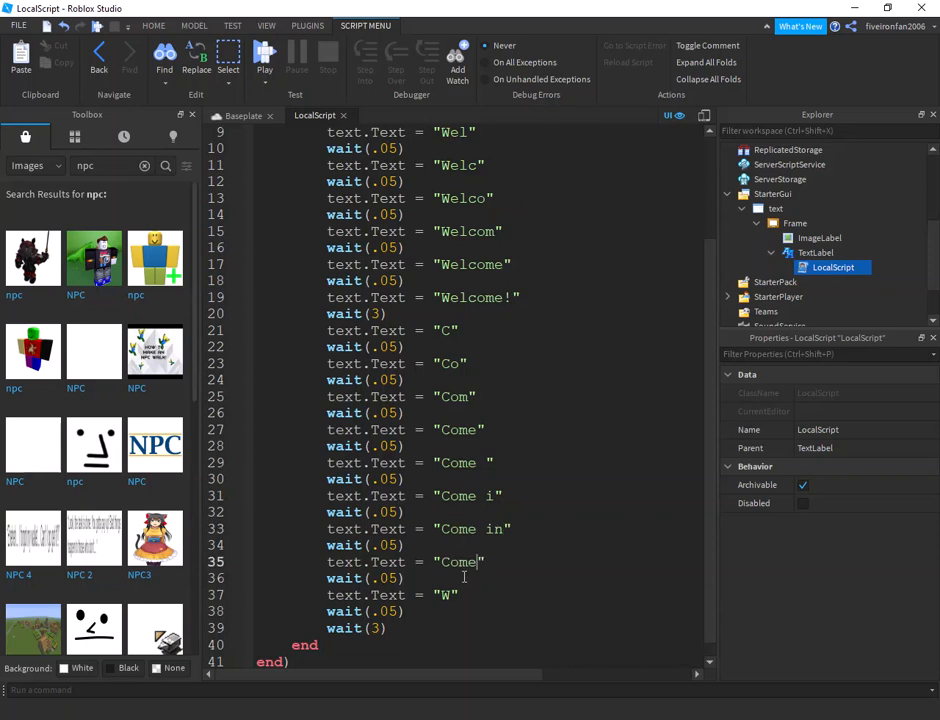
type("in!")
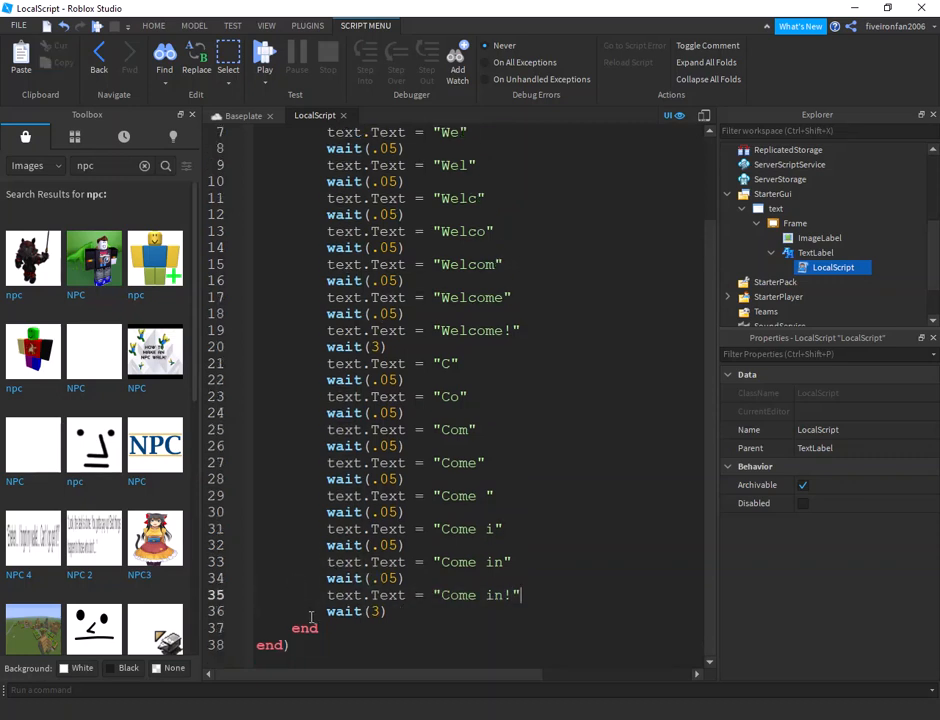
- Hide the frame afterwards with script.Parent.Parent.Visible = false
key("enter")
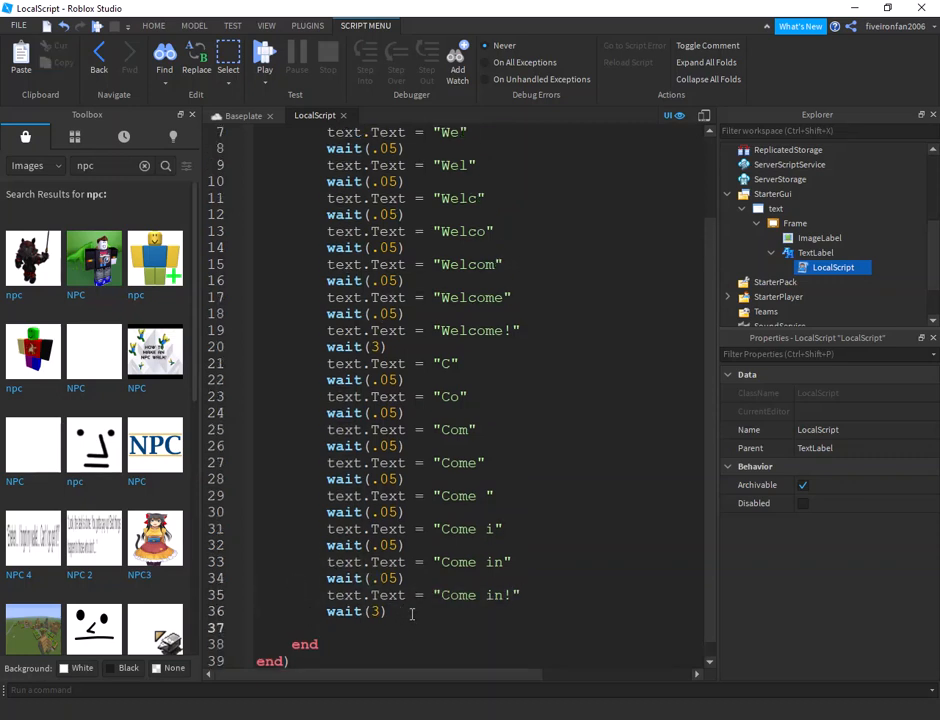
type("script.Parent.Parent.")
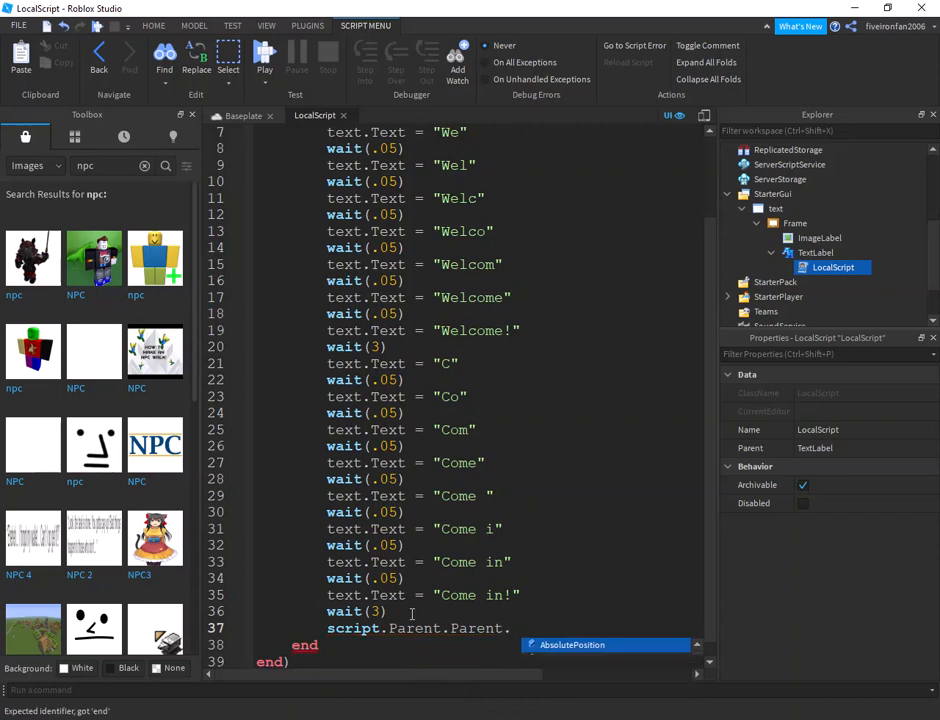
type("Visible = false")
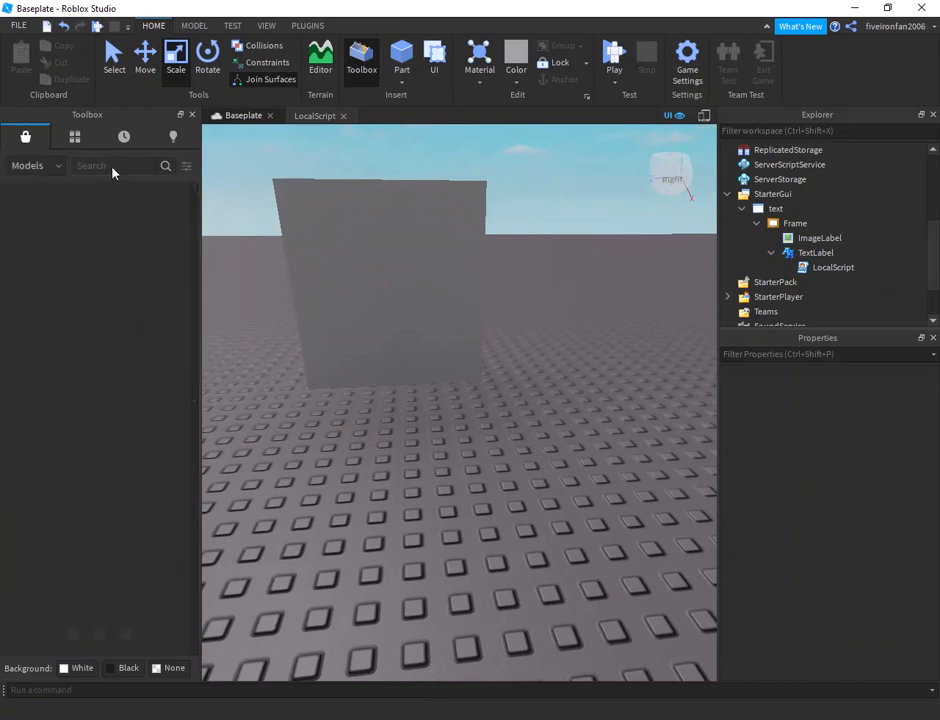
- Insert an NPC model from the Toolbox into the scene and start a playtest
type("npc")
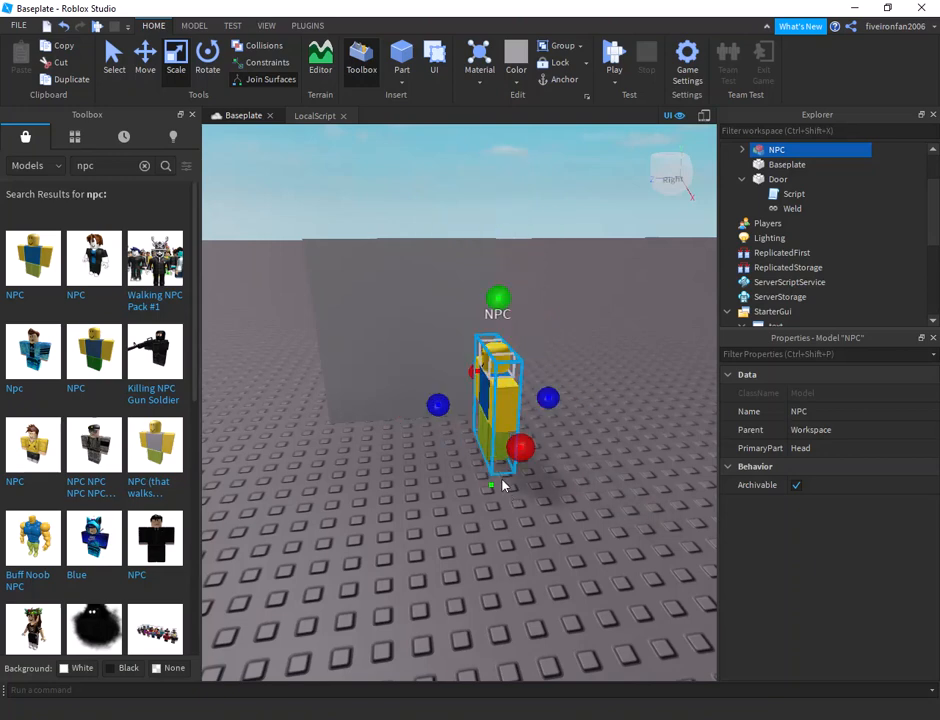
left_click(612, 56)
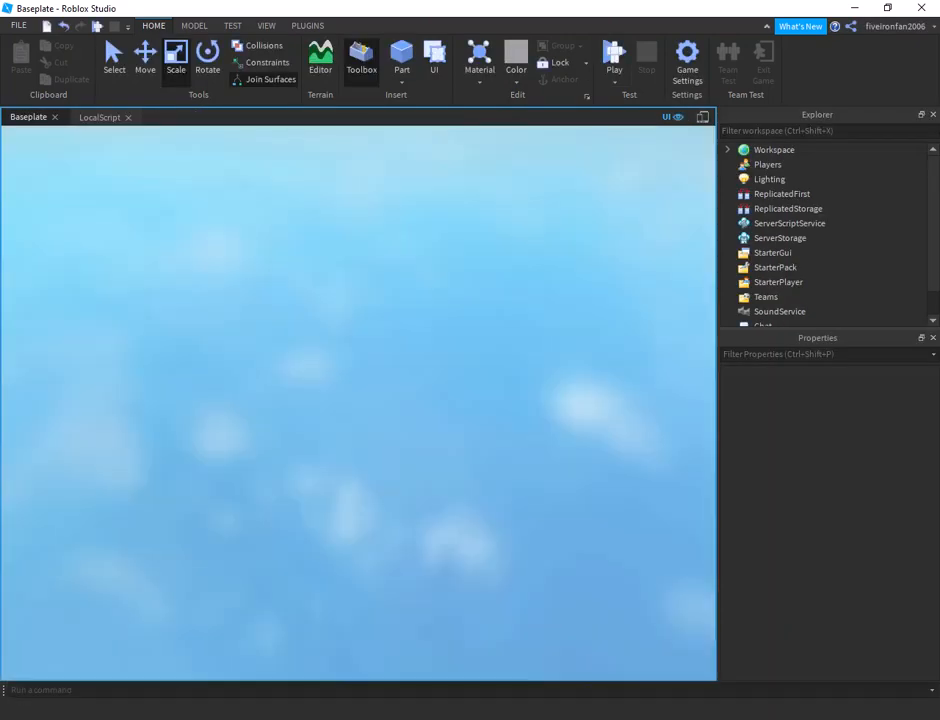
- Walk the player character around the baseplate, then stop the playtest
left_click(614, 56)
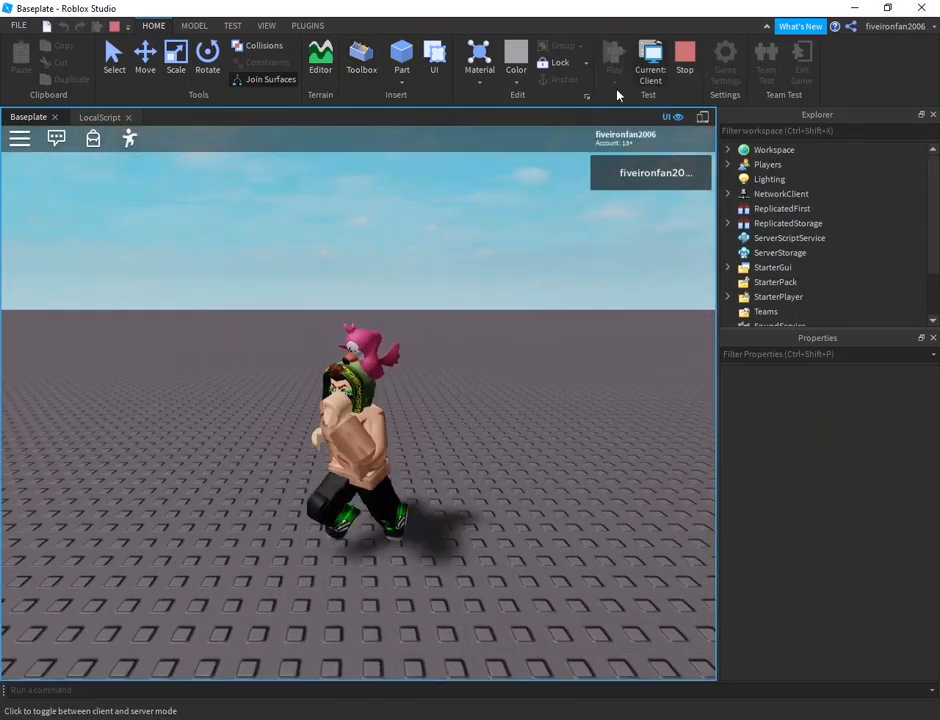
left_click(100, 116)
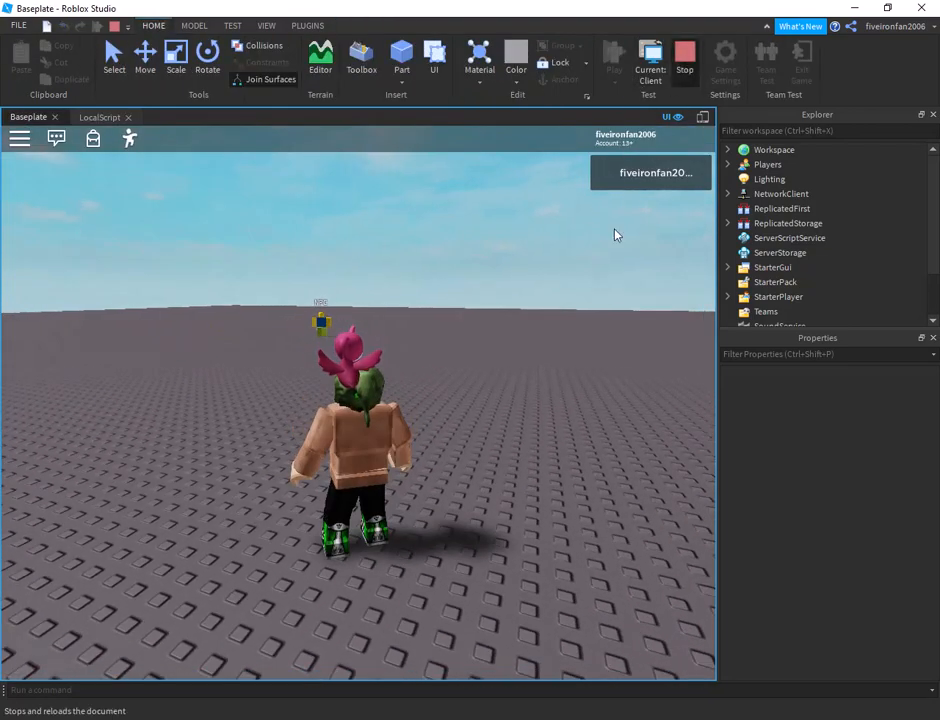
left_click(360, 60)
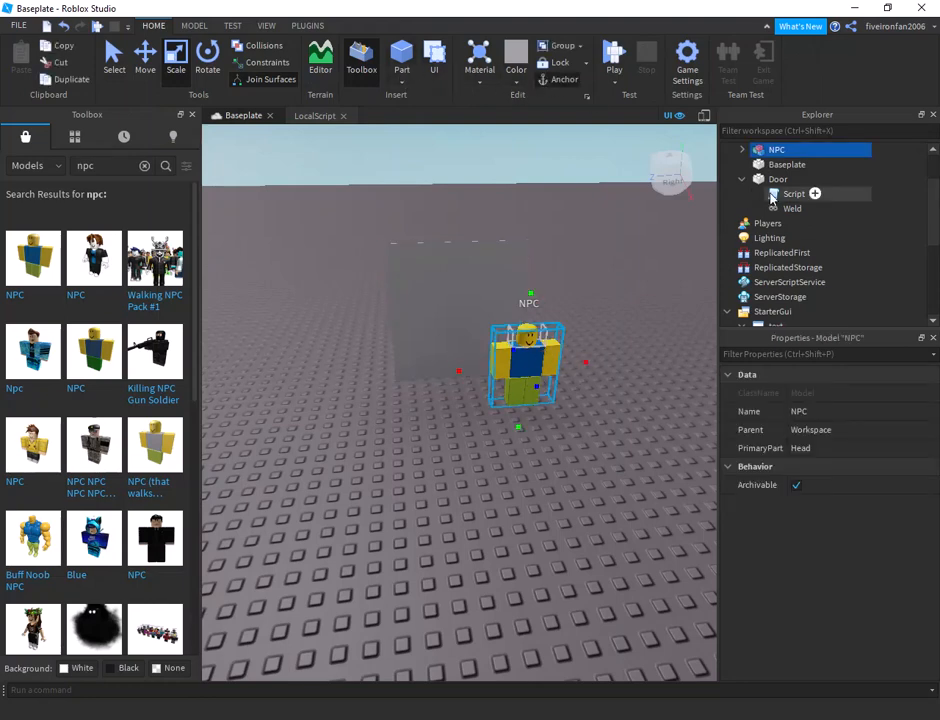
- Review the Door's touch script and change the LocalScript's condition from == 2 to == 1
double_click(792, 192)
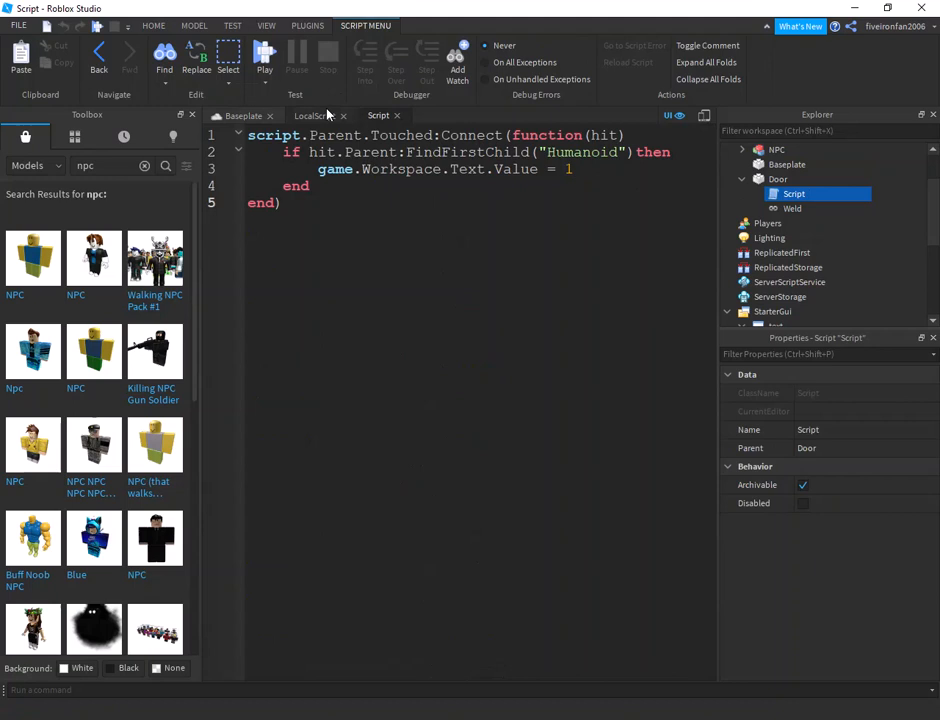
left_click(314, 114)
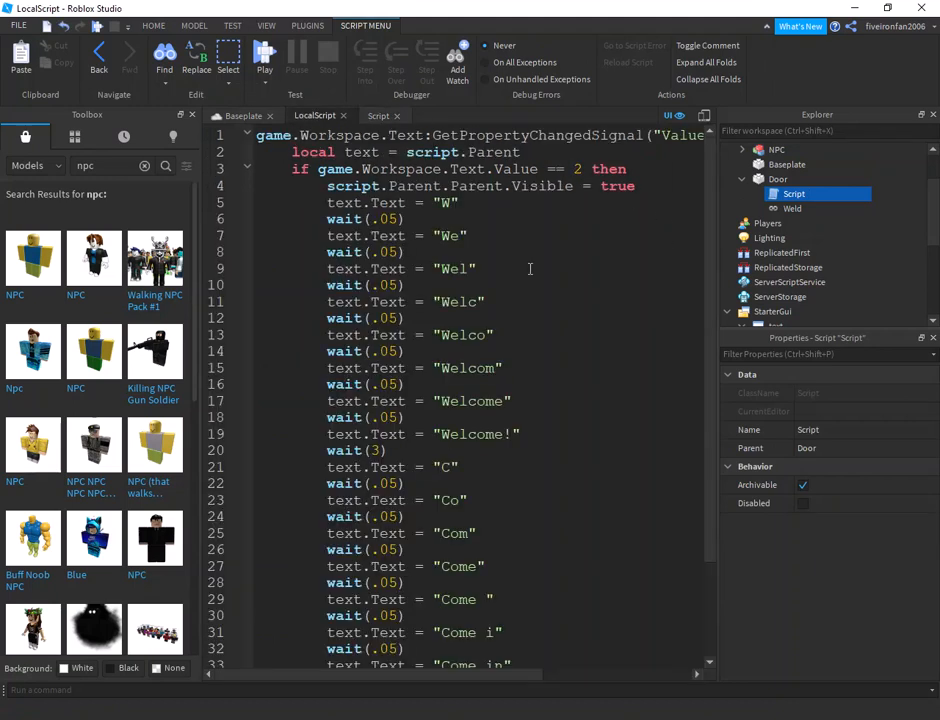
type("1")
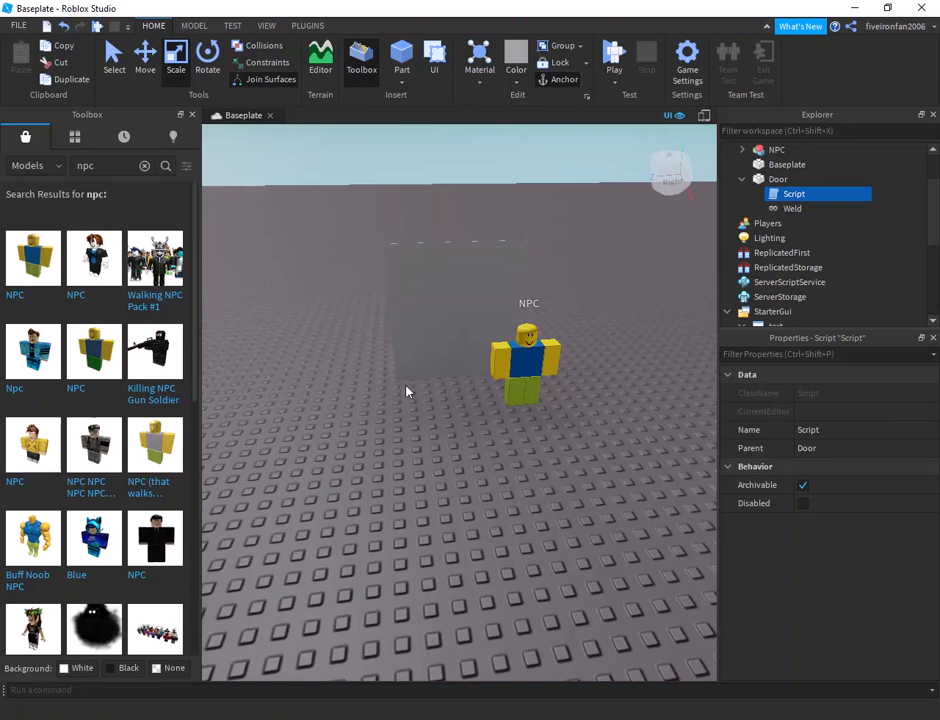
mouse_move(378, 510)
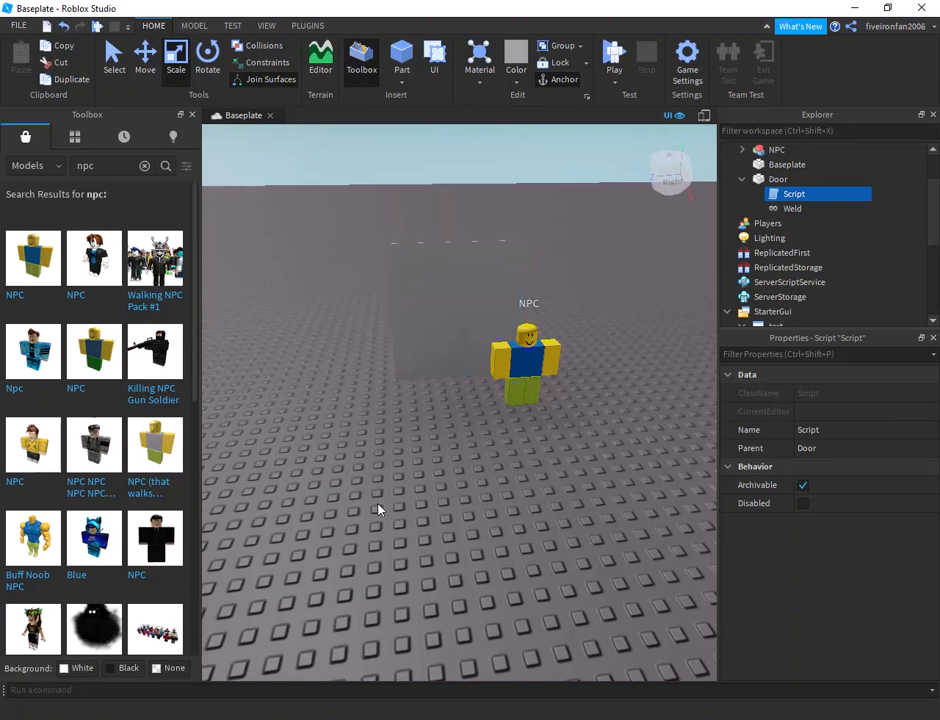
mouse_move(440, 522)
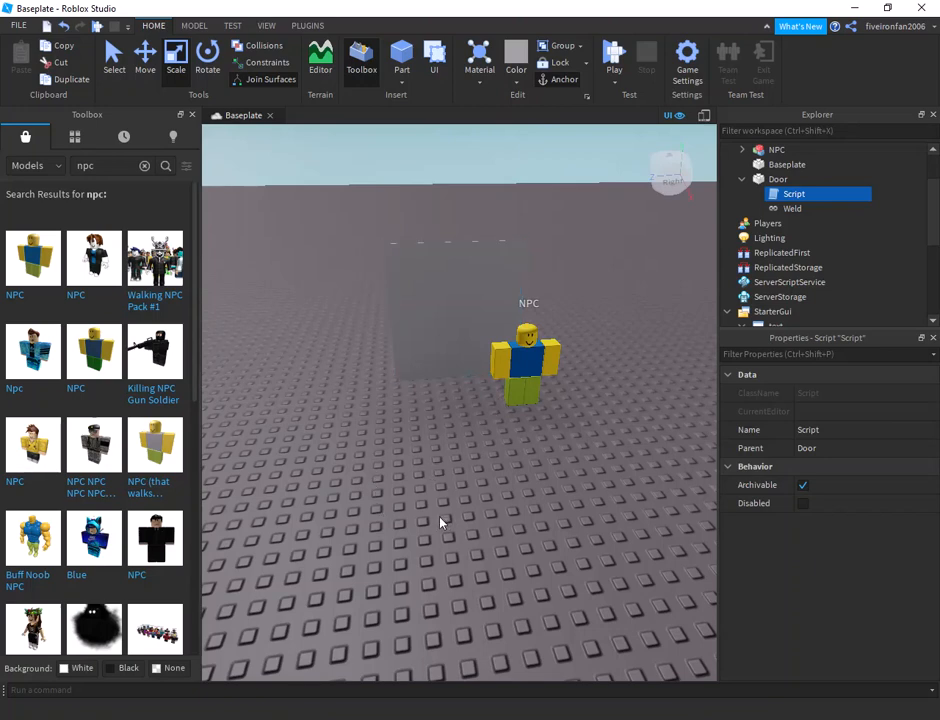